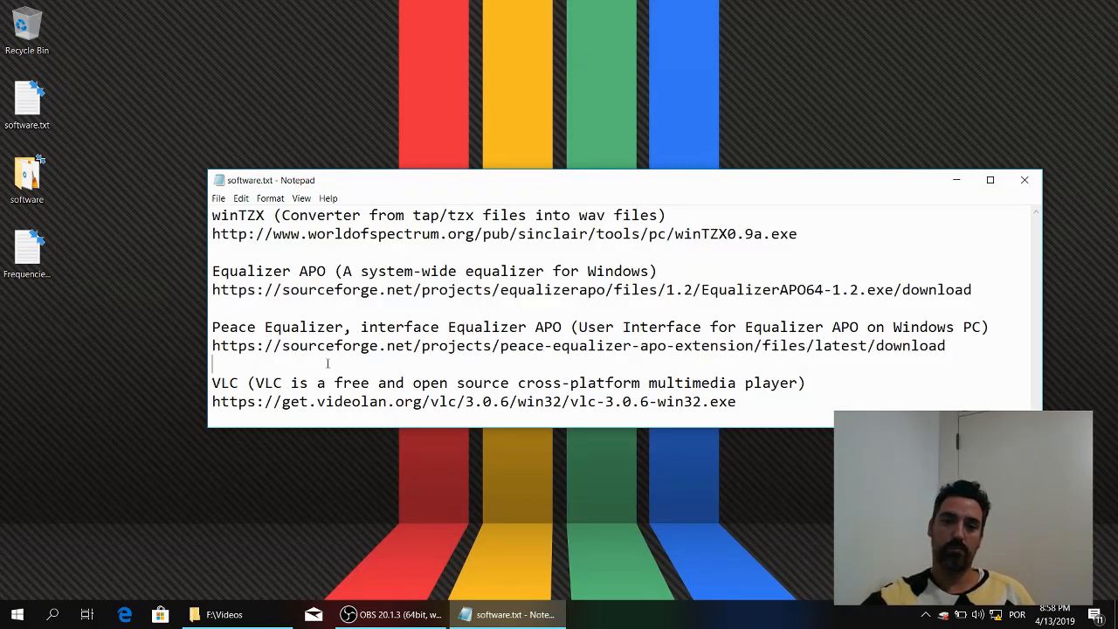
Step: Select the VLC download link in the software list, then close Notepad
{"action": "left_click_drag", "start_coordinate": [282, 402], "coordinate": [736, 402]}
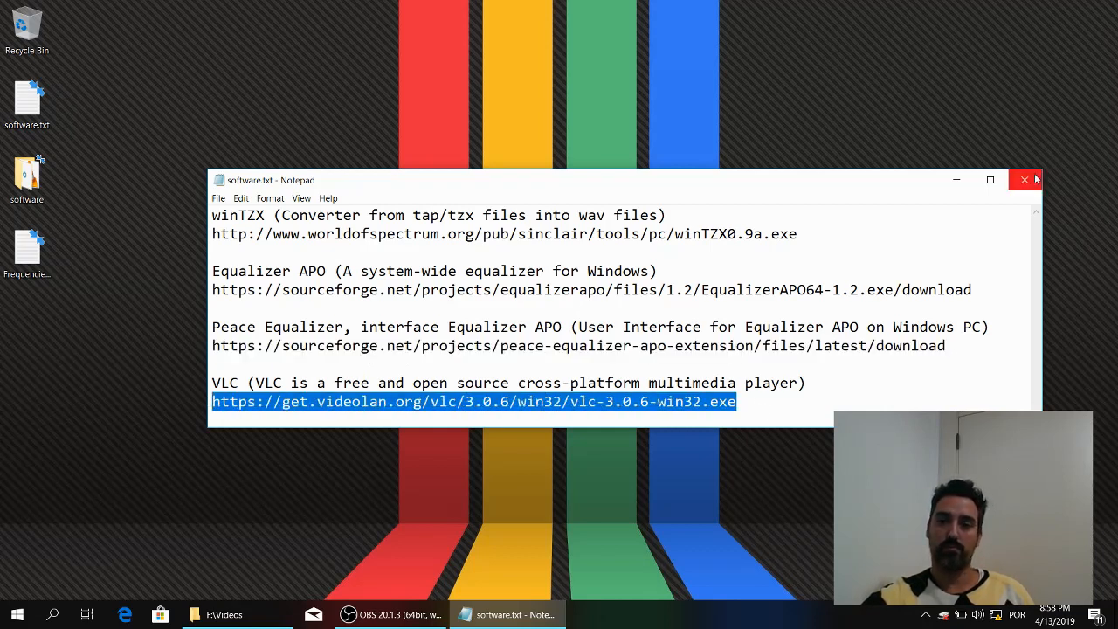
{"action": "left_click", "coordinate": [1024, 180]}
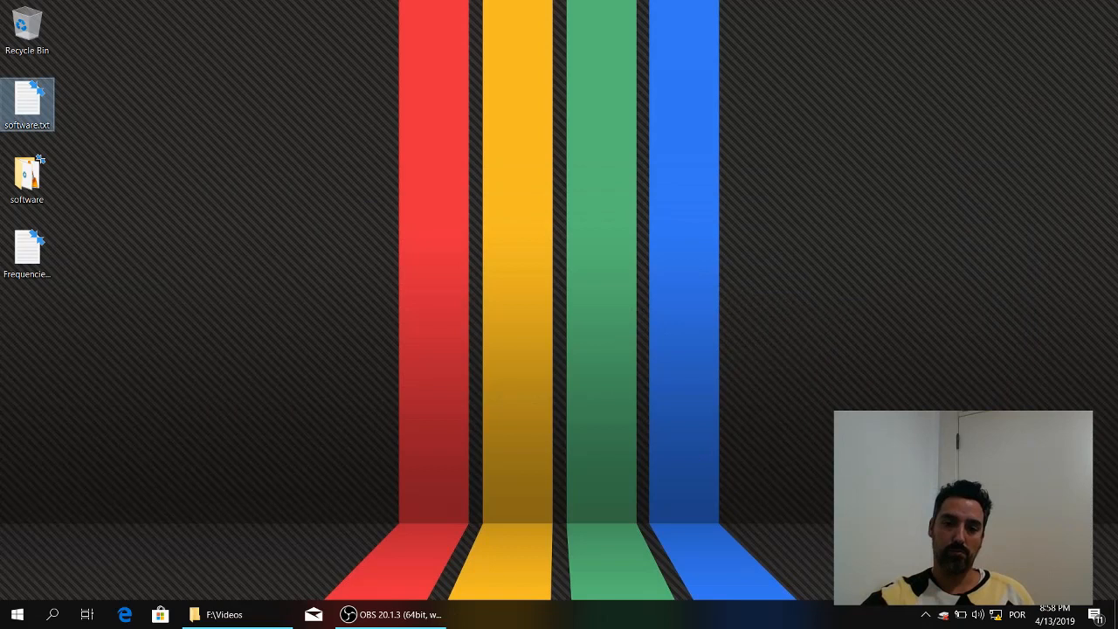
Step: Open the desktop software folder and install winTZX0.9a.exe, confirming with OK
{"action": "left_click", "coordinate": [27, 175]}
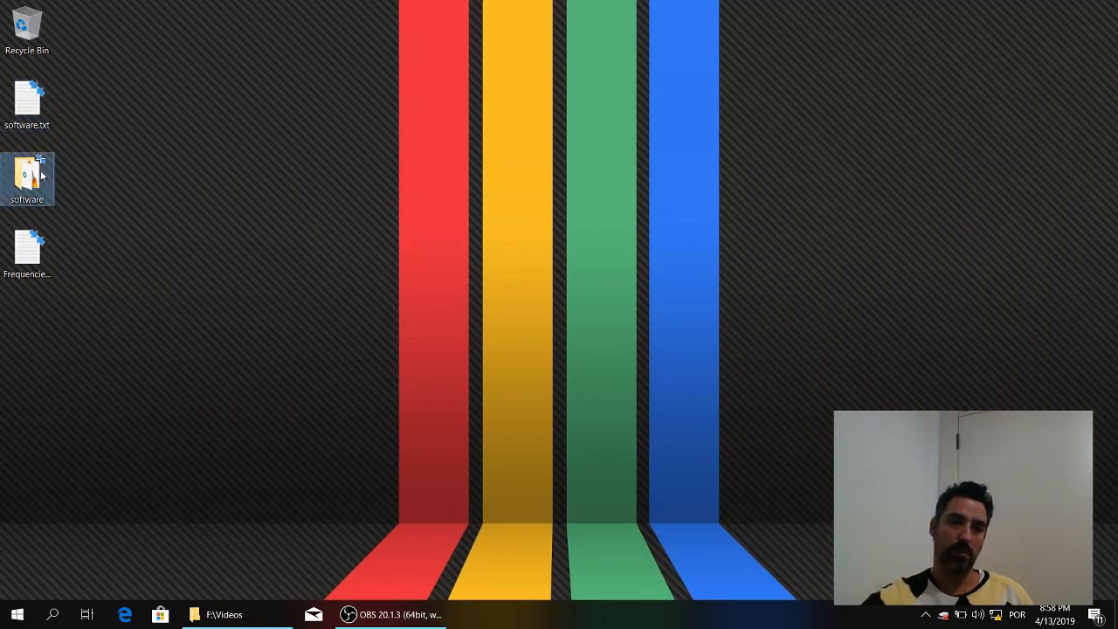
{"action": "double_click", "coordinate": [27, 177]}
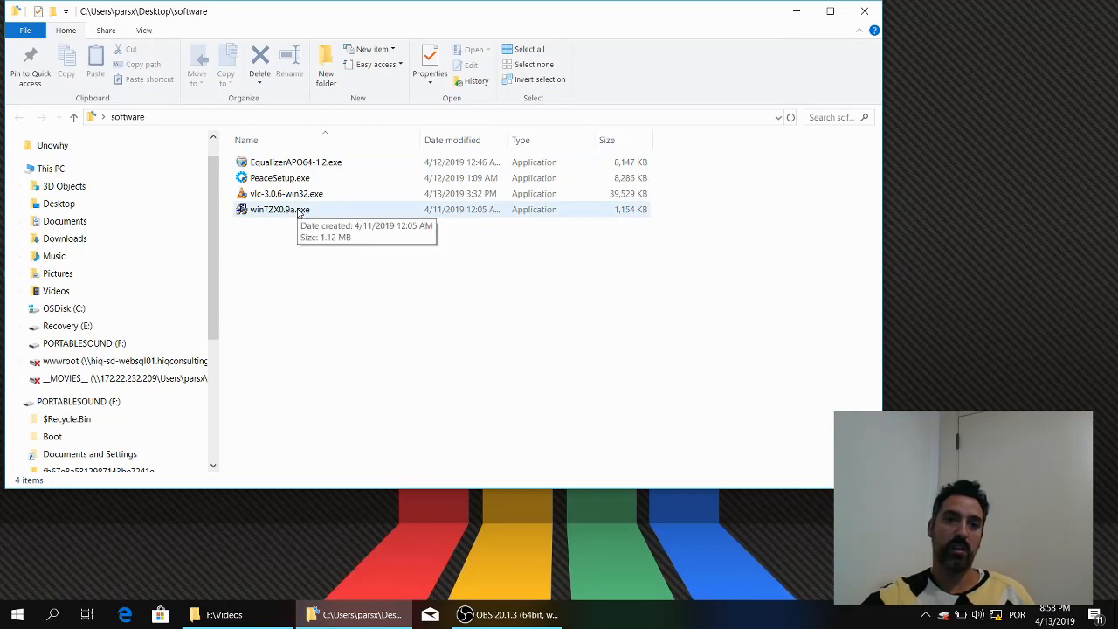
{"action": "left_click", "coordinate": [280, 209]}
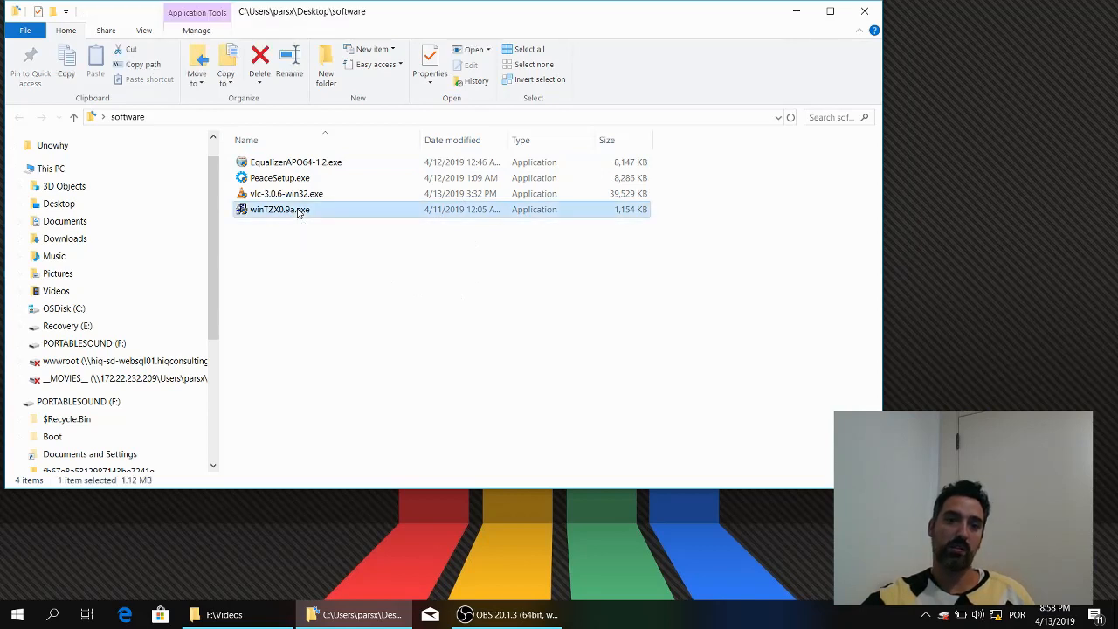
{"action": "double_click", "coordinate": [280, 210]}
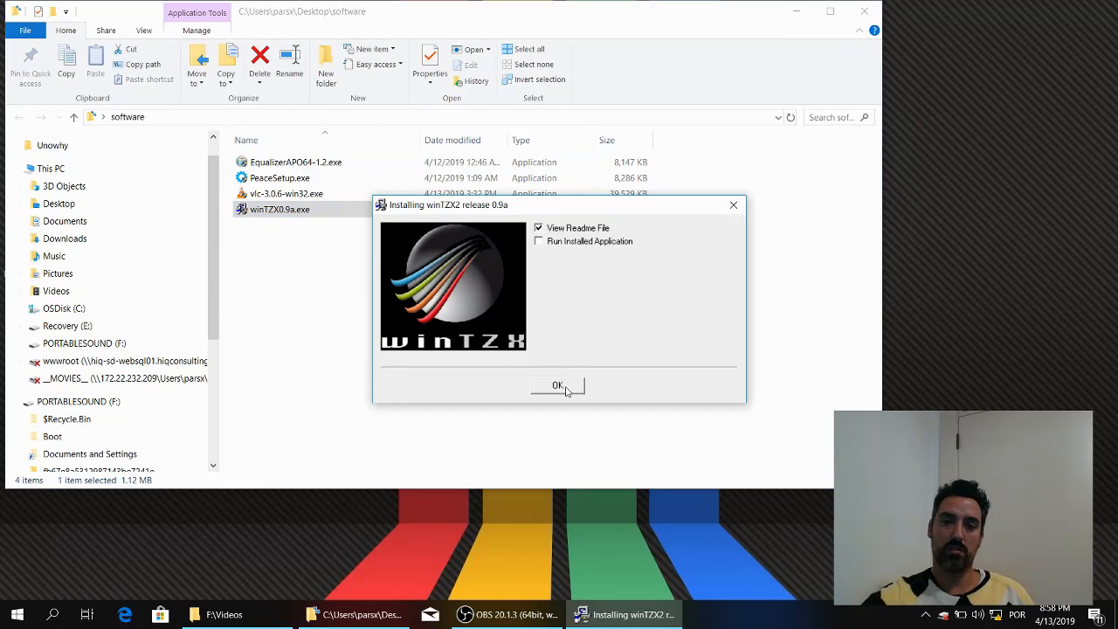
{"action": "left_click", "coordinate": [557, 386]}
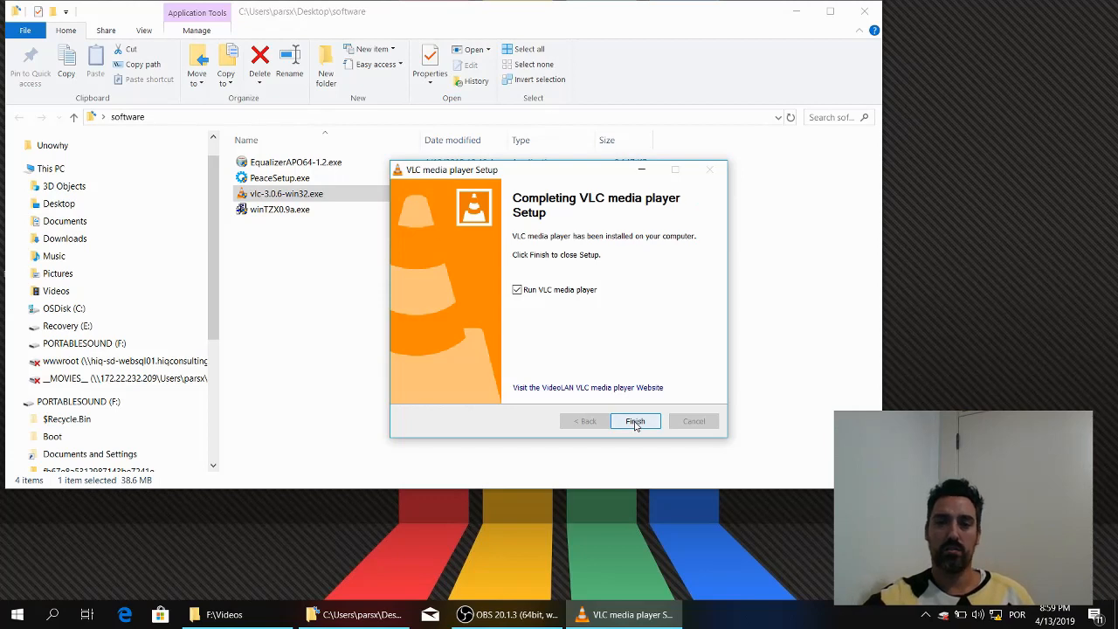
Step: Finish VLC setup, close VLC, and launch the EqualizerAPO64-1.2.exe installer
{"action": "left_click", "coordinate": [635, 421]}
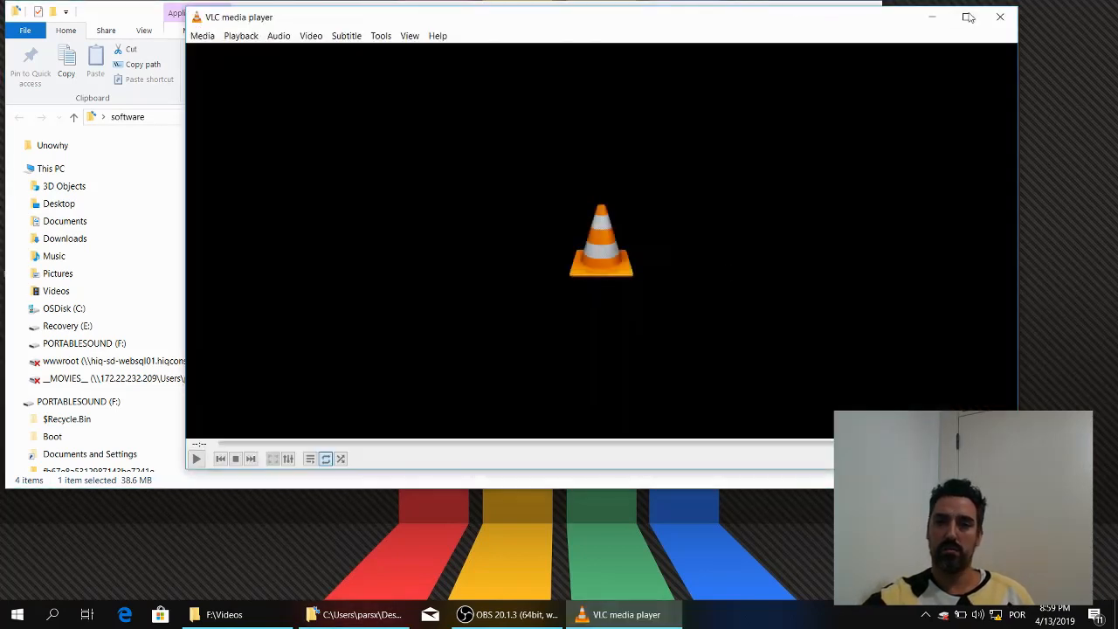
{"action": "left_click", "coordinate": [354, 614]}
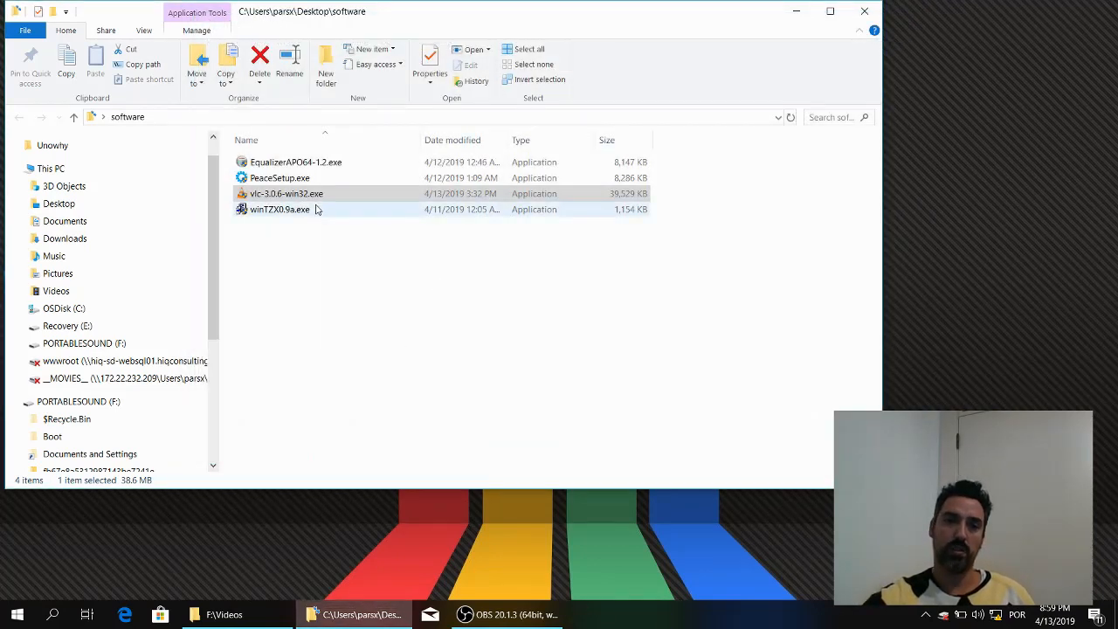
{"action": "left_click", "coordinate": [295, 162]}
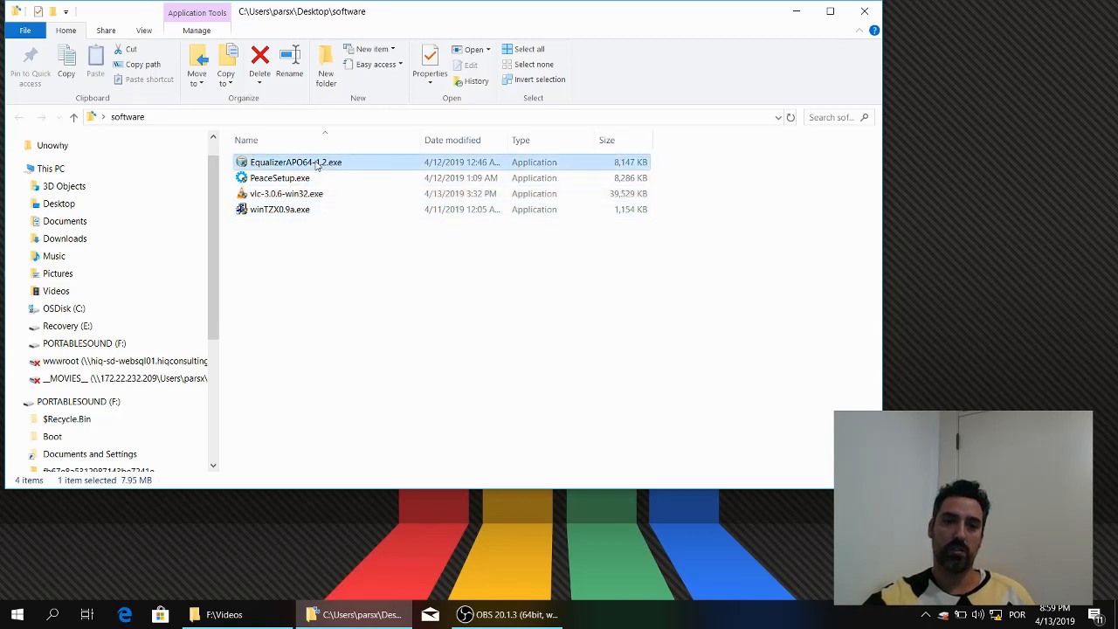
{"action": "double_click", "coordinate": [296, 162]}
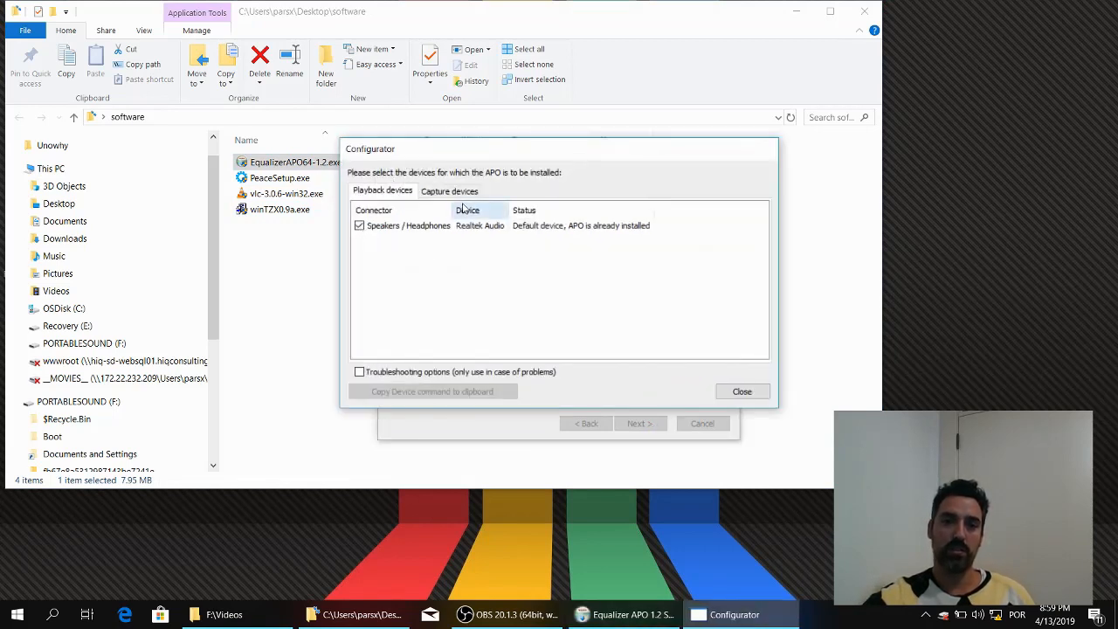
Step: Enable capture devices in the configurator, choose manual reboot later, and finish setup
{"action": "left_click", "coordinate": [449, 190]}
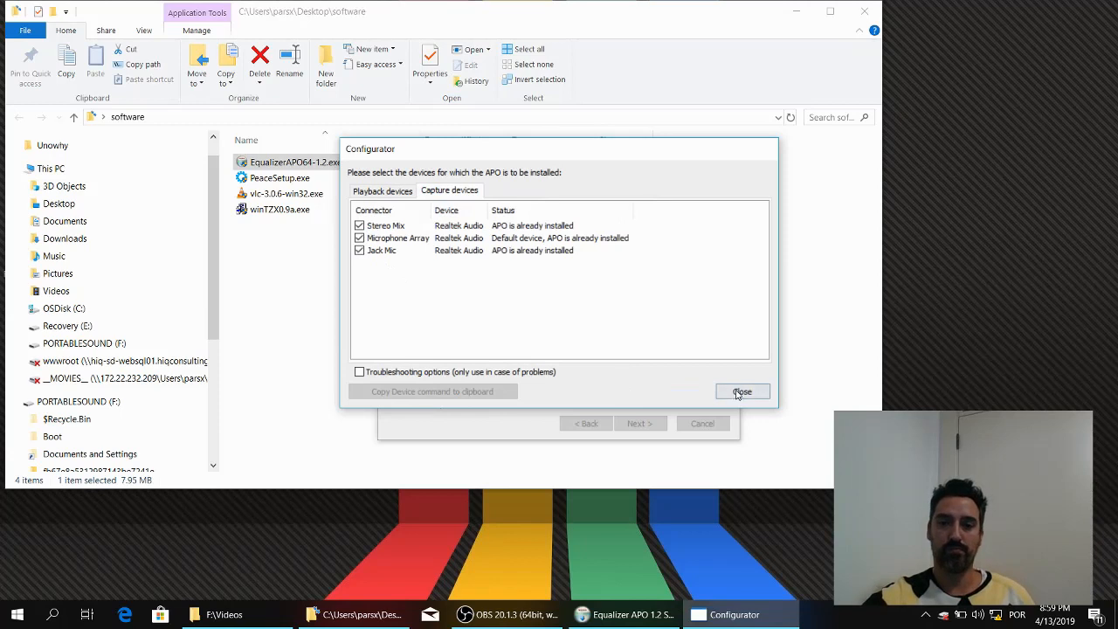
{"action": "left_click", "coordinate": [742, 391]}
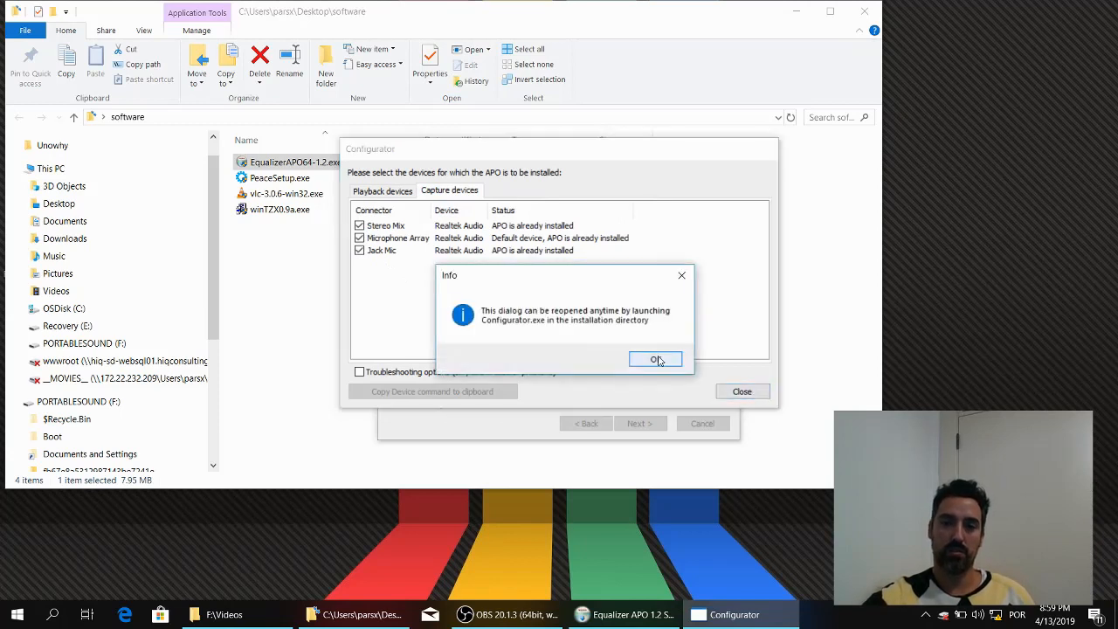
{"action": "left_click", "coordinate": [656, 359]}
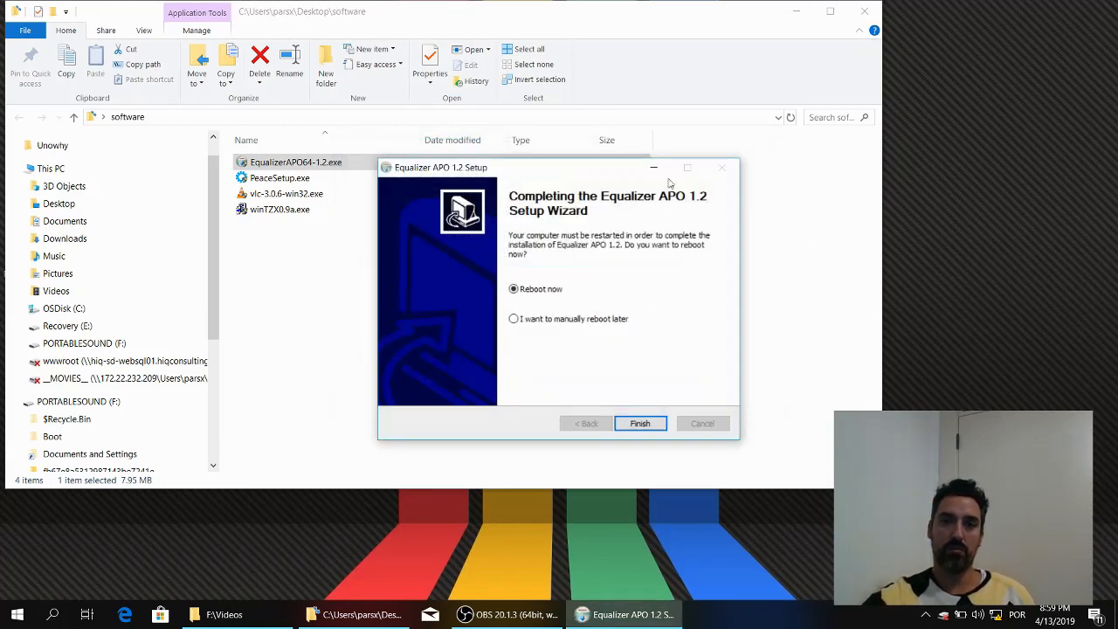
{"action": "left_click", "coordinate": [513, 318]}
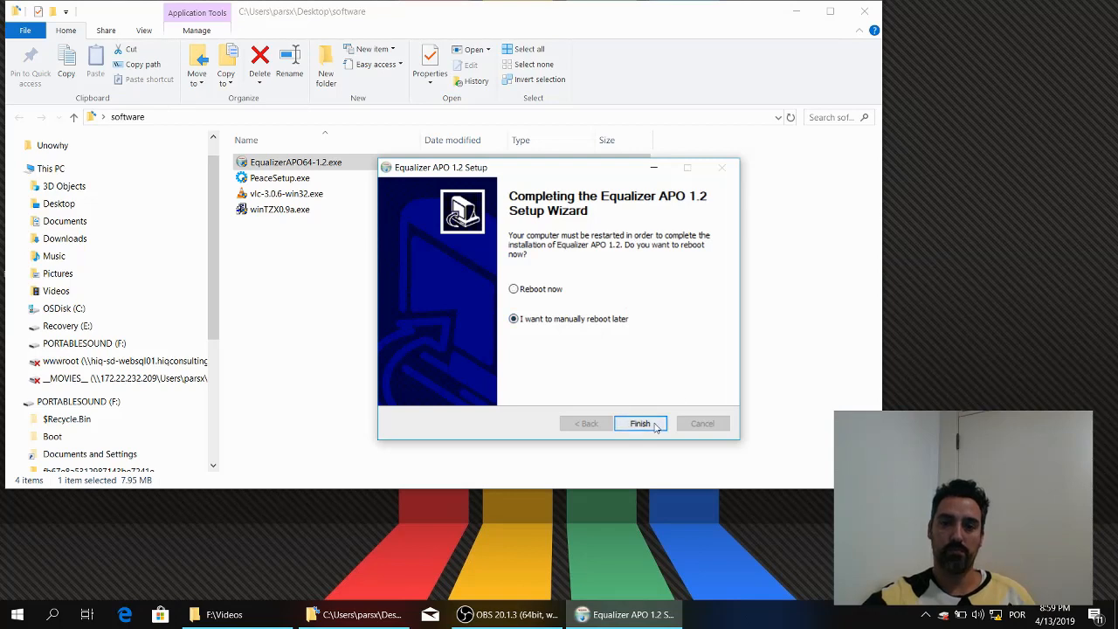
{"action": "left_click", "coordinate": [639, 422]}
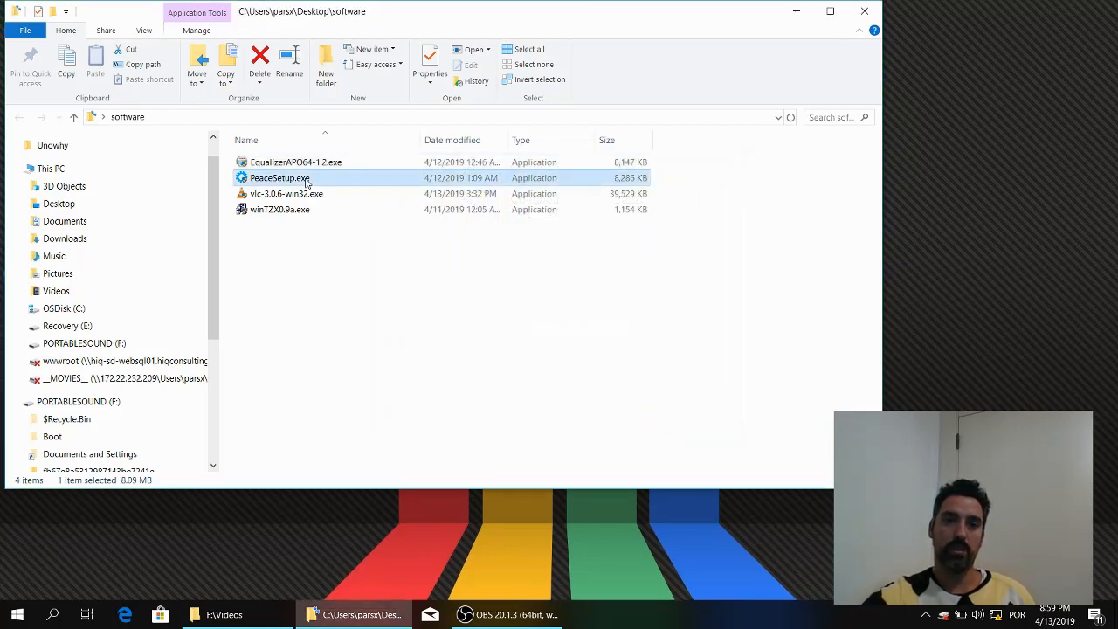
Step: Run PeaceSetup.exe and acknowledge the 'Peace 1.4.8.6 is installed' message
{"action": "double_click", "coordinate": [280, 177]}
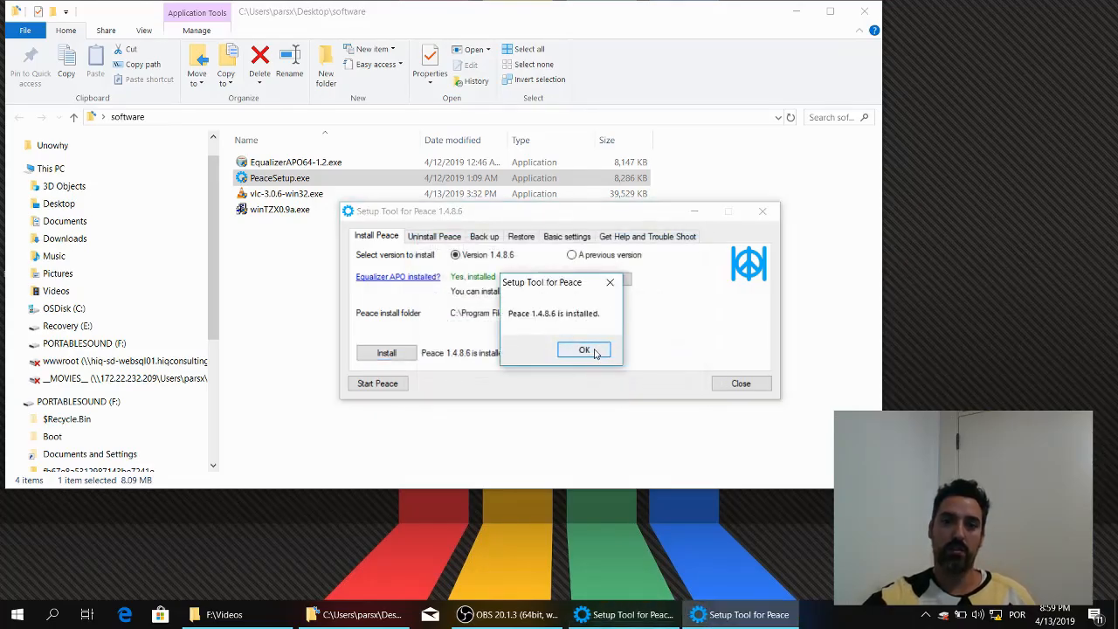
{"action": "left_click", "coordinate": [583, 350]}
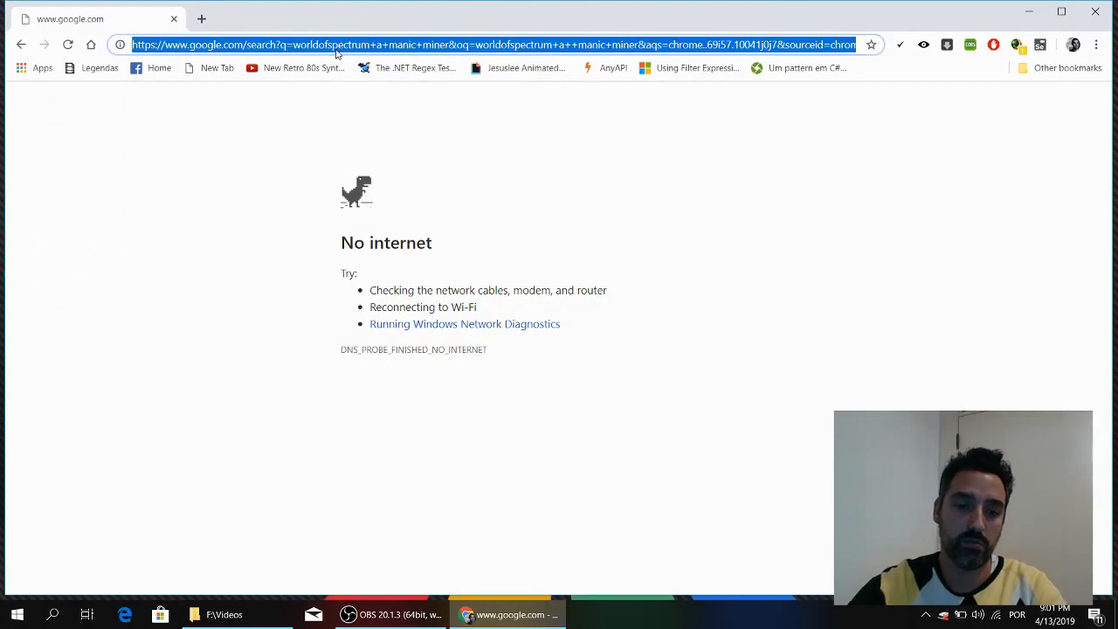
Step: Search Google for 'world of spectrum manic miner'
{"action": "type", "text": "wornld of spectru"}
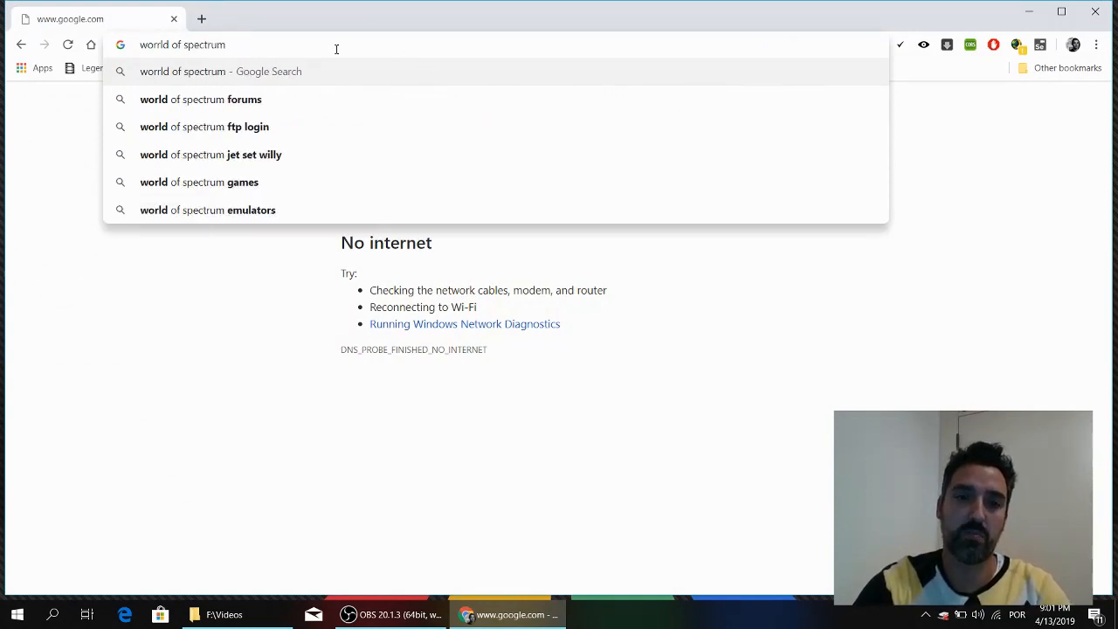
{"action": "type", "text": "manic+miner&oq=worrld+of+spectrum+manic+&aqs=chrome..69i57j0.11020j0j9&sourceid=chrom"}
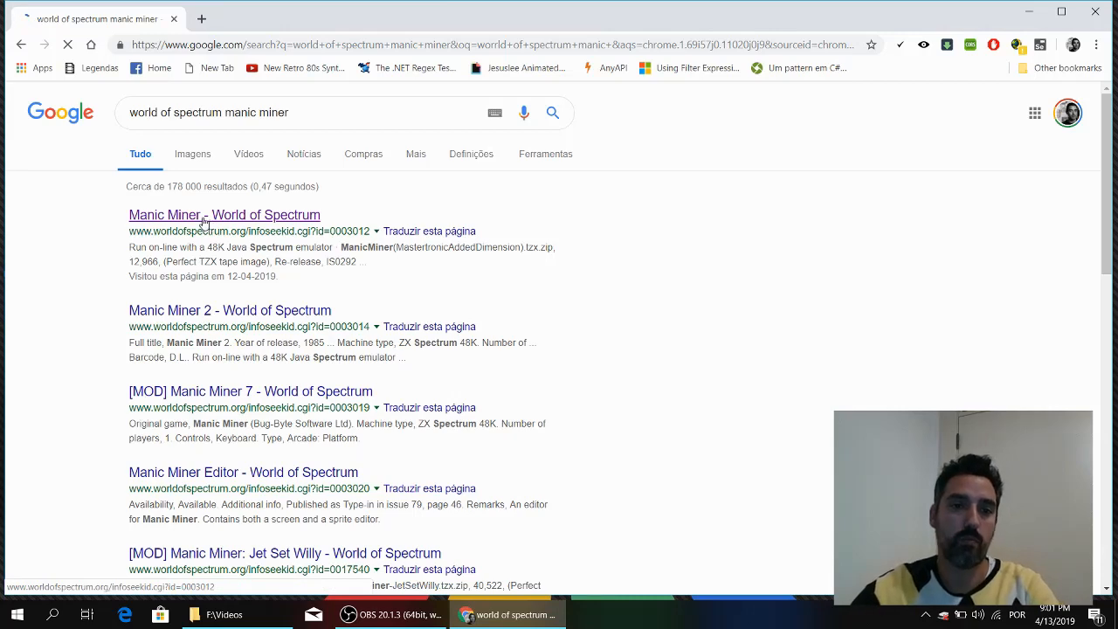
Step: Open the Manic Miner World of Spectrum page and save ManicMiner.tap.zip to the Desktop
{"action": "left_click", "coordinate": [223, 215]}
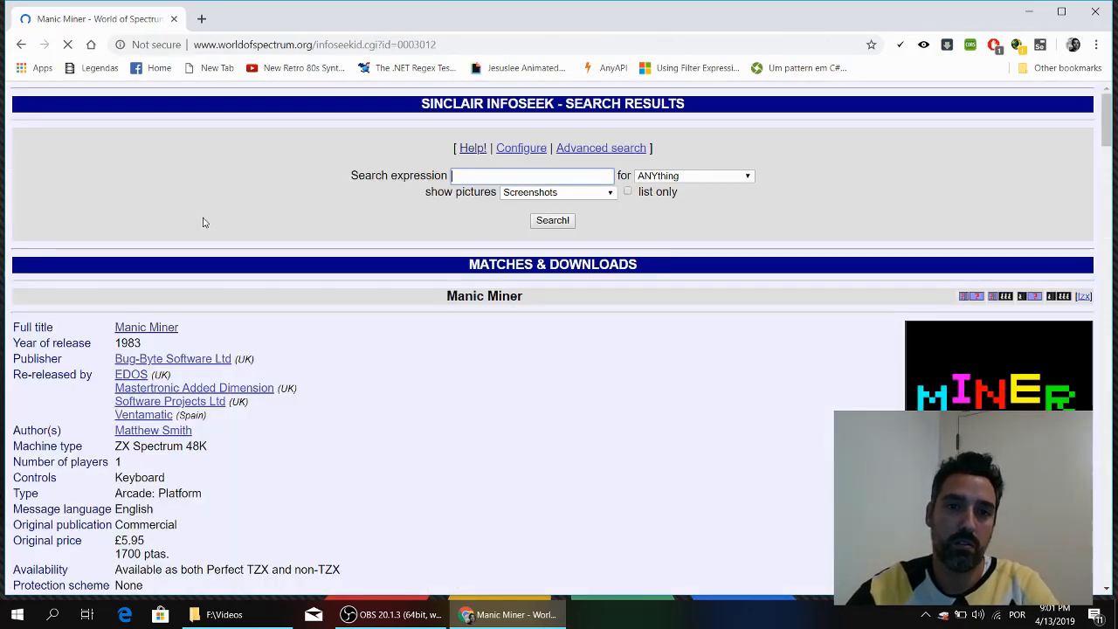
{"action": "scroll", "scroll_direction": "down", "scroll_amount": 3}
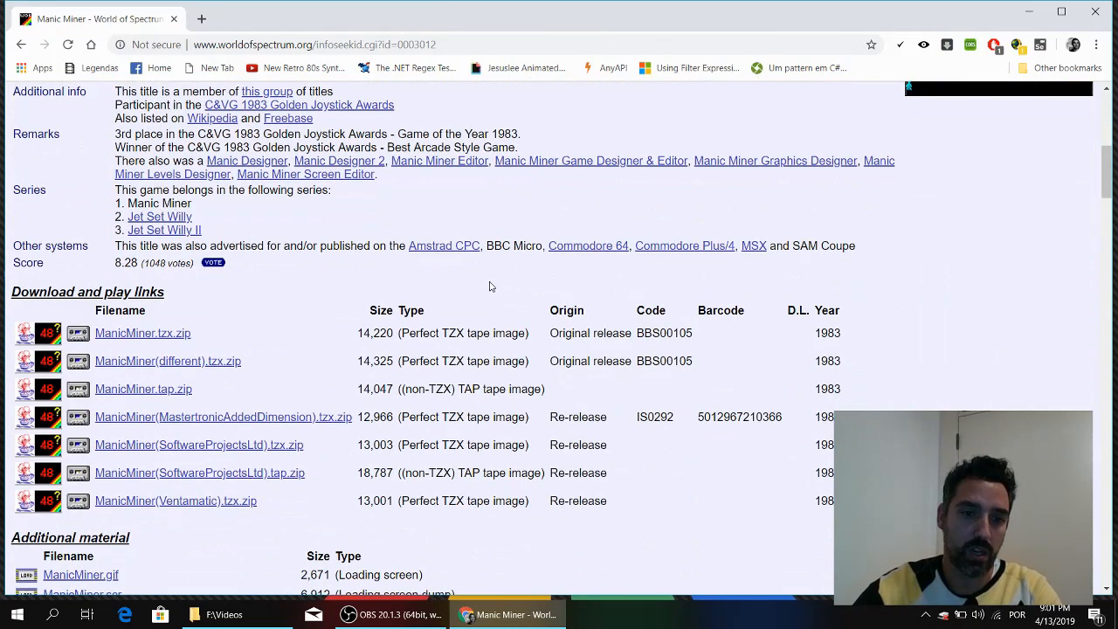
{"action": "mouse_move", "coordinate": [143, 388]}
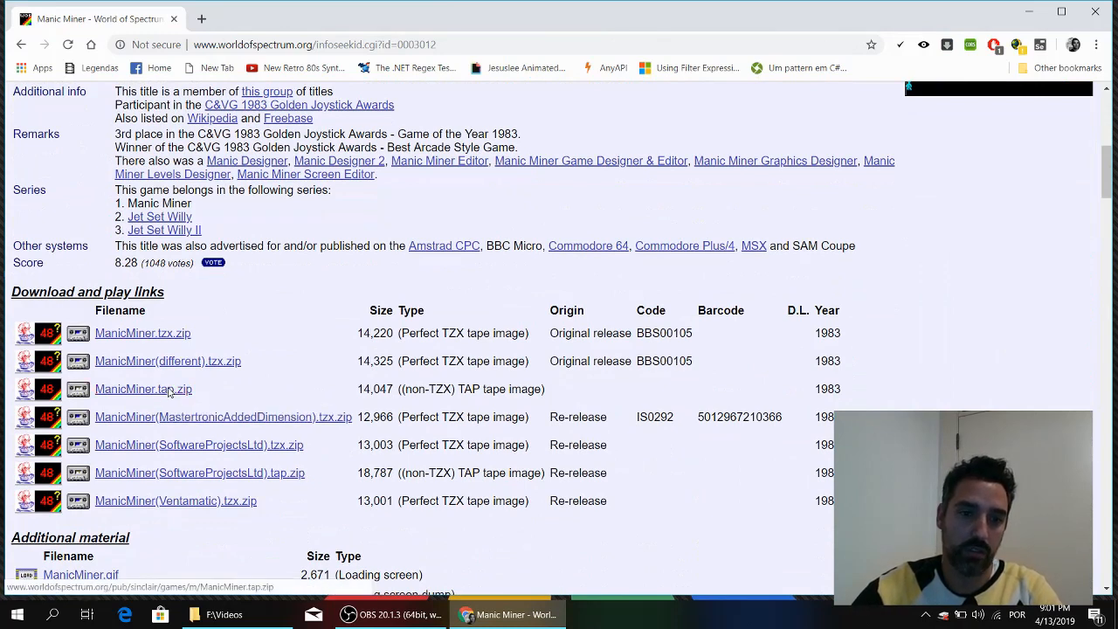
{"action": "left_click", "coordinate": [143, 388]}
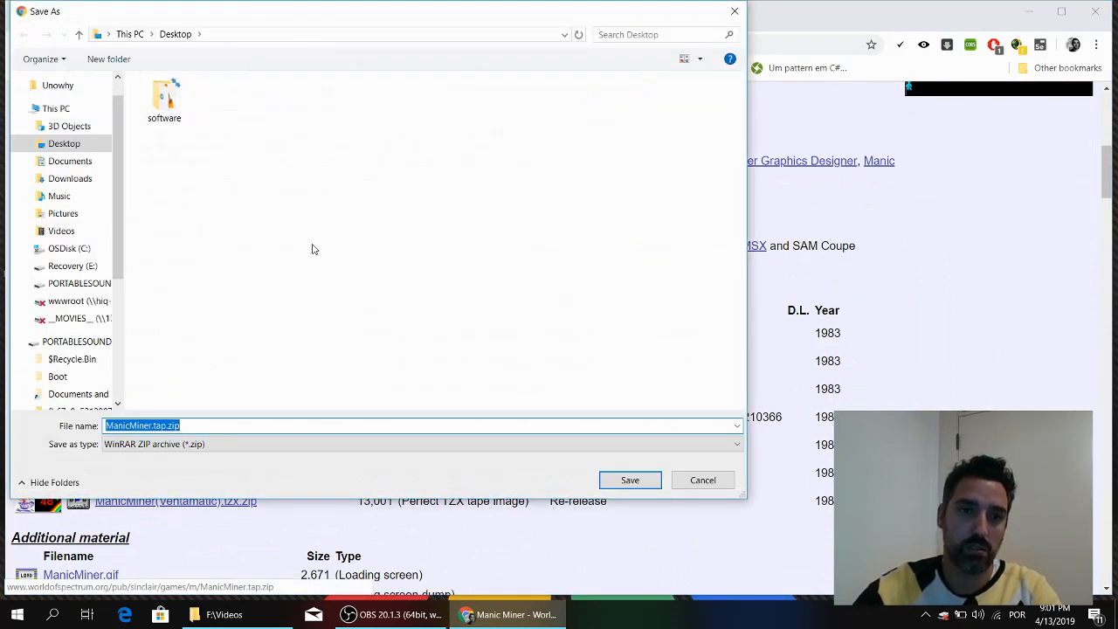
{"action": "left_click", "coordinate": [629, 479]}
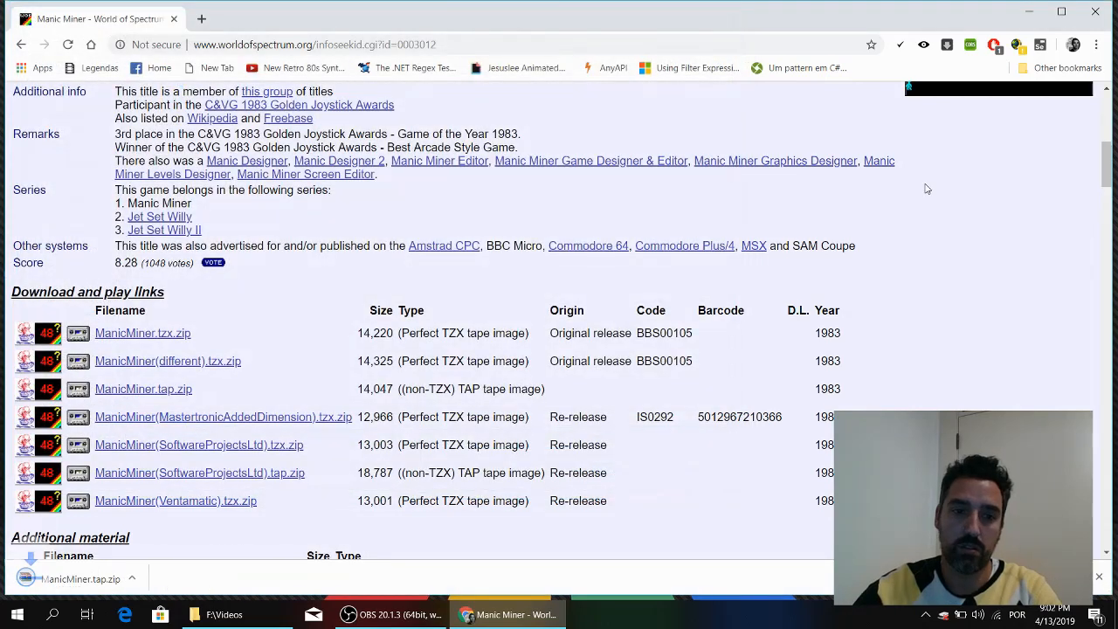
{"action": "left_click", "coordinate": [1060, 11]}
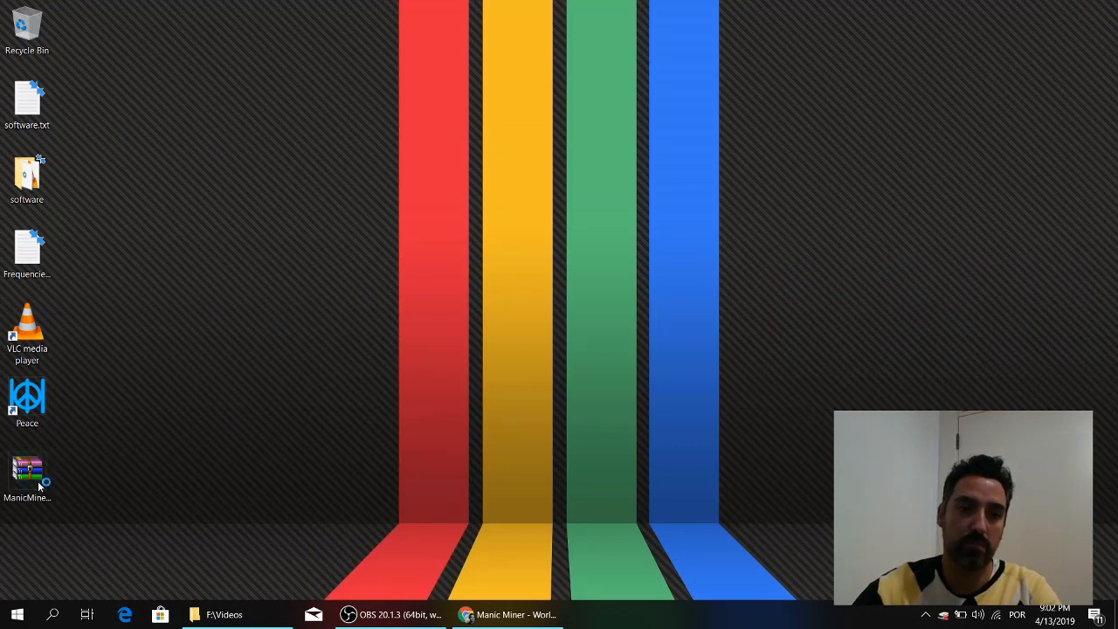
Step: Open ManicMiner.tap.zip in WinRAR and extract MANIC.TAP onto the desktop
{"action": "double_click", "coordinate": [27, 472]}
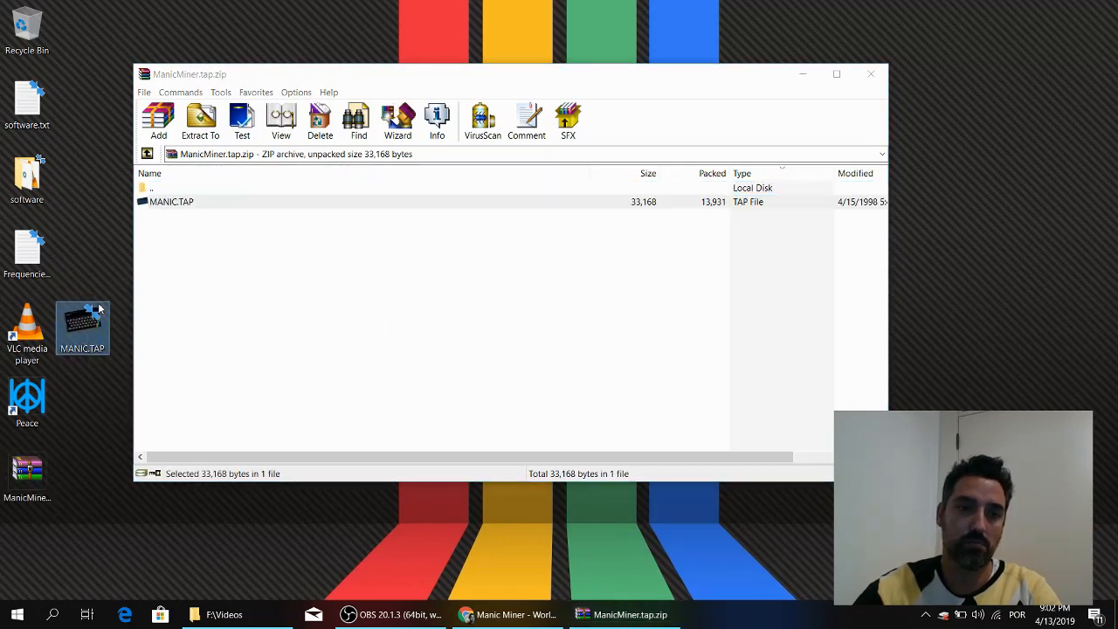
{"action": "left_click", "coordinate": [870, 74]}
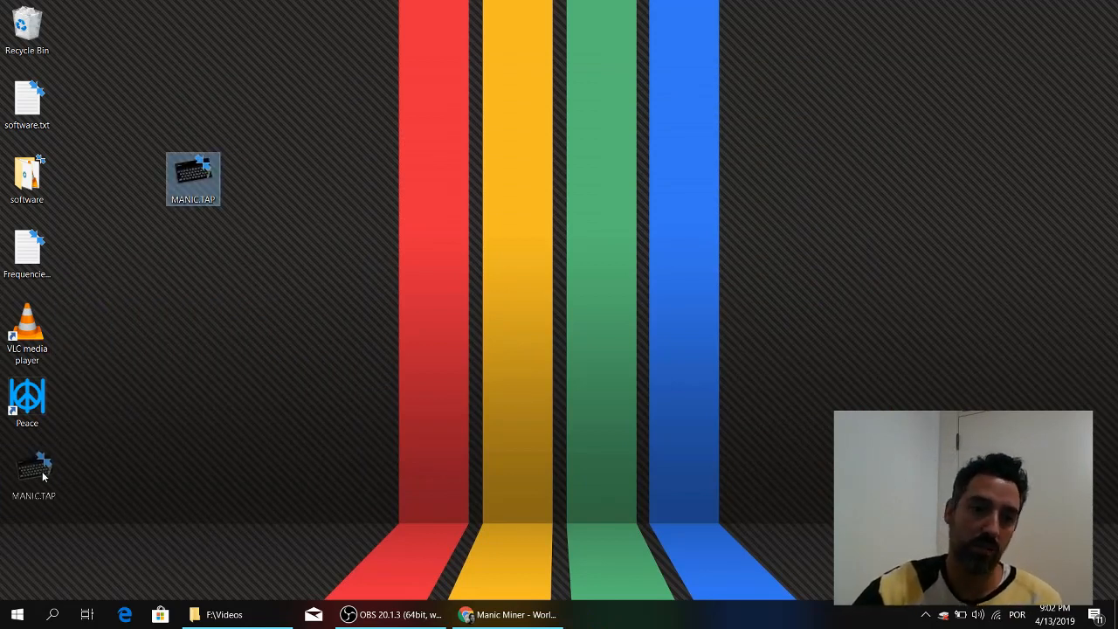
Step: Search the Start menu for 'winTZX' and launch the winTZX desktop app
{"action": "left_click", "coordinate": [16, 614]}
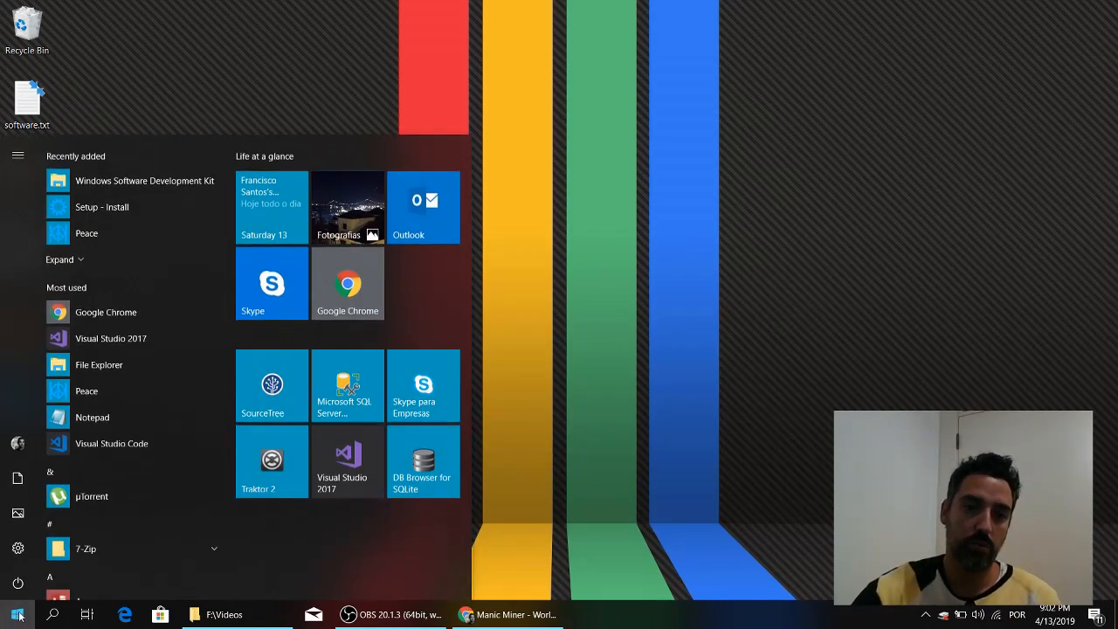
{"action": "type", "text": "word"}
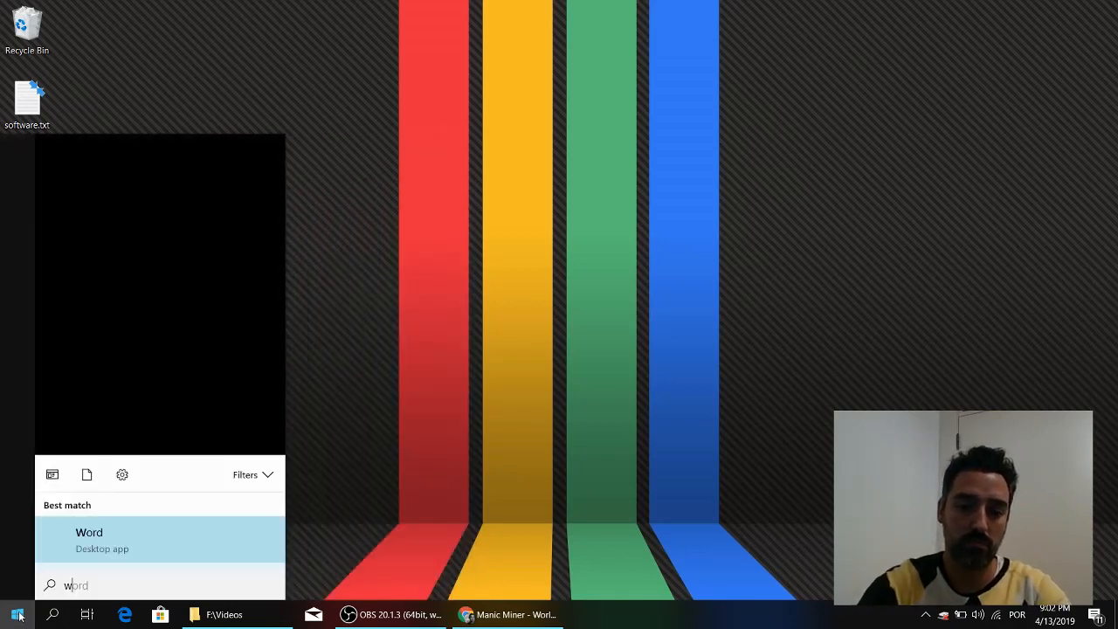
{"action": "type", "text": "winTZX"}
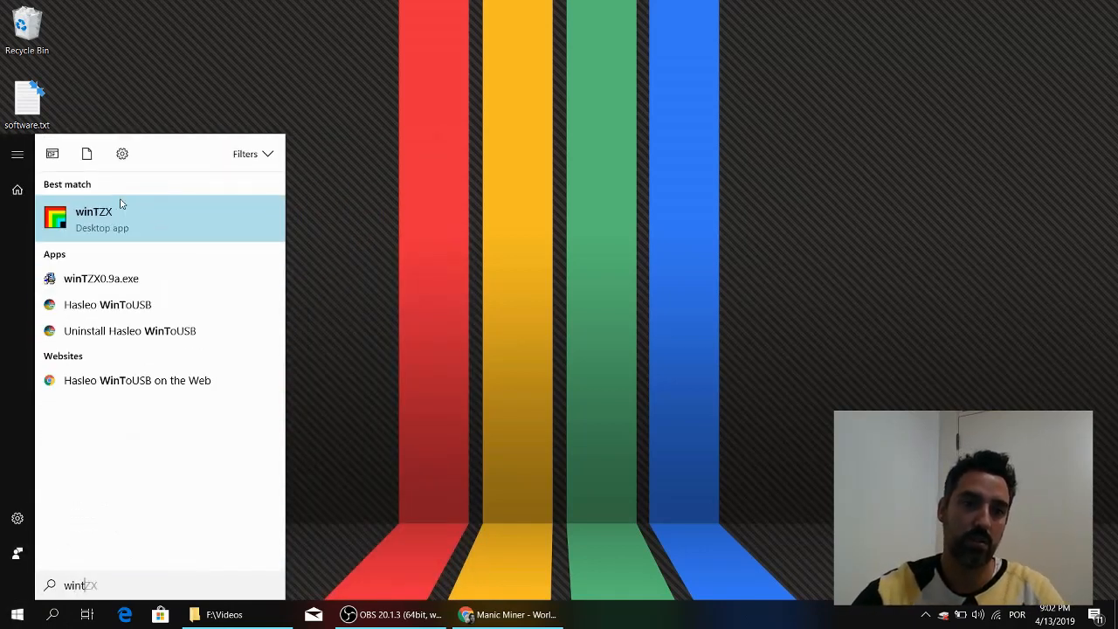
{"action": "left_click", "coordinate": [95, 218]}
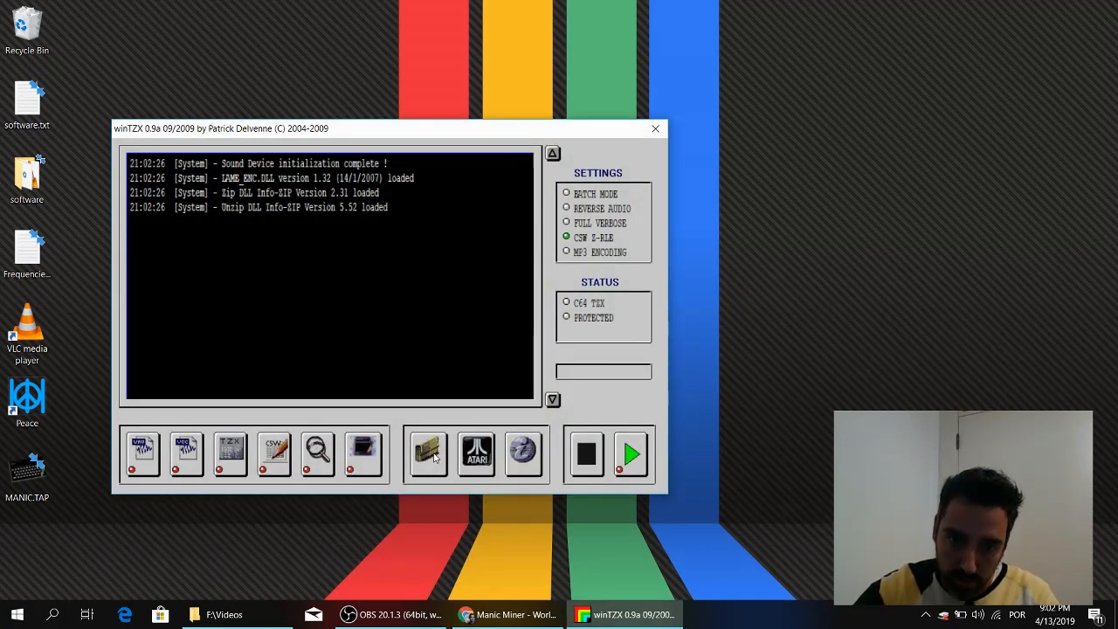
Step: Load MANIC.TAP from the desktop, convert it to MANIC.wav, and close winTZX
{"action": "left_click", "coordinate": [427, 453]}
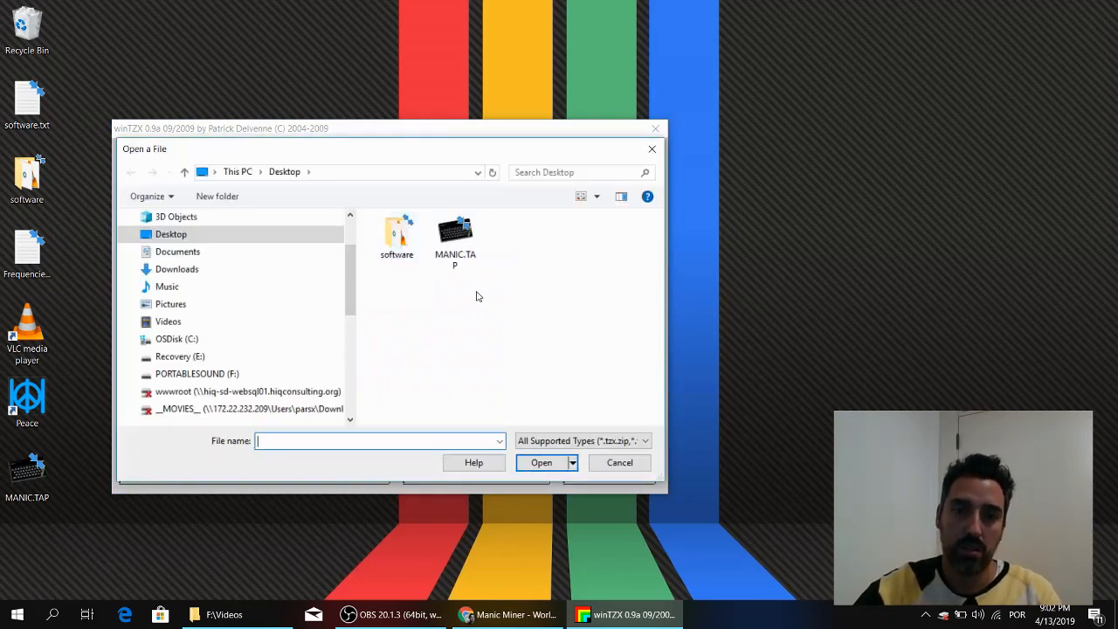
{"action": "left_click", "coordinate": [456, 235]}
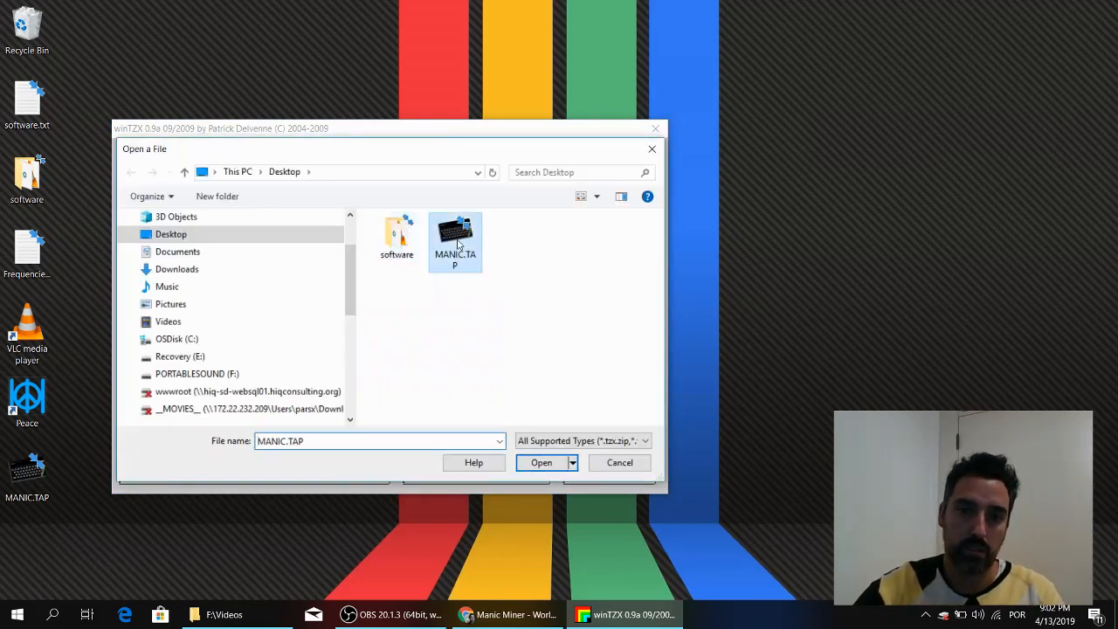
{"action": "left_click", "coordinate": [540, 462]}
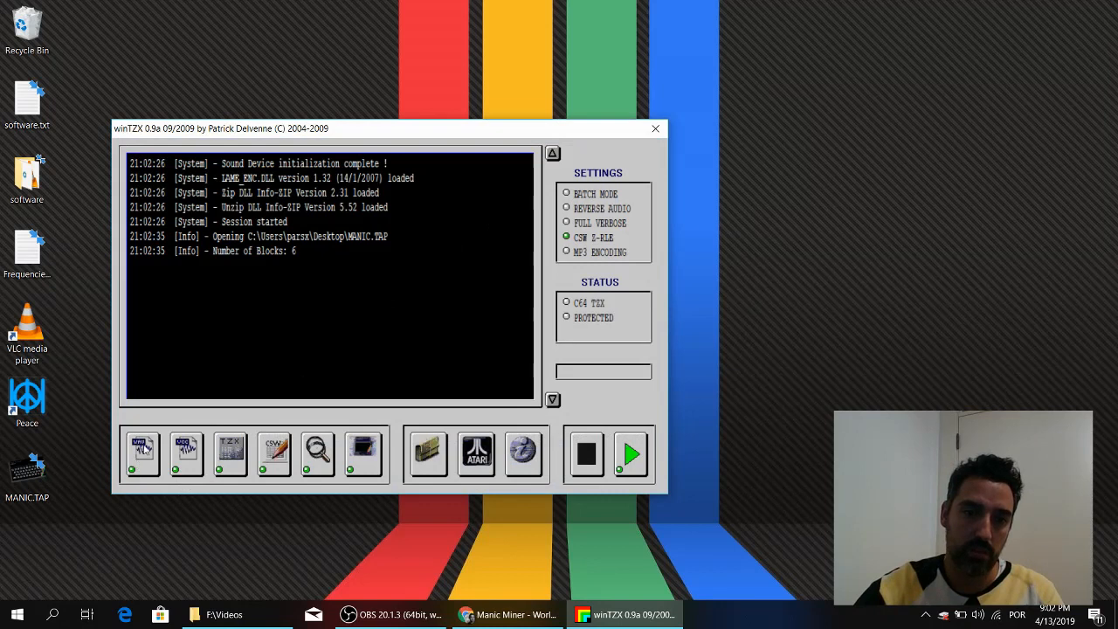
{"action": "left_click", "coordinate": [630, 453]}
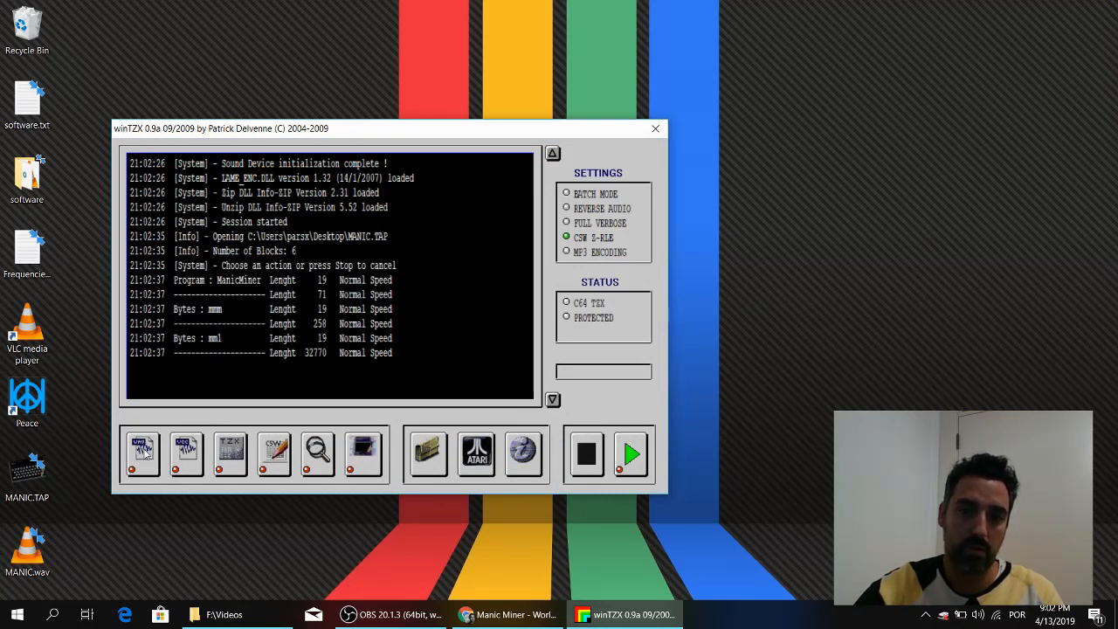
{"action": "mouse_move", "coordinate": [656, 129]}
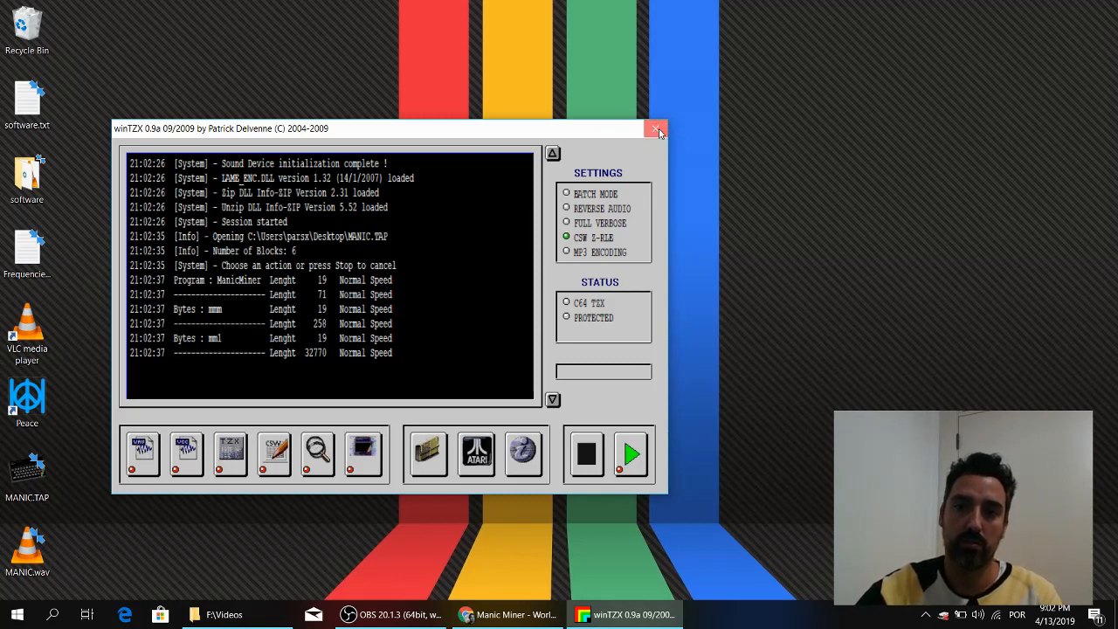
{"action": "left_click", "coordinate": [657, 129]}
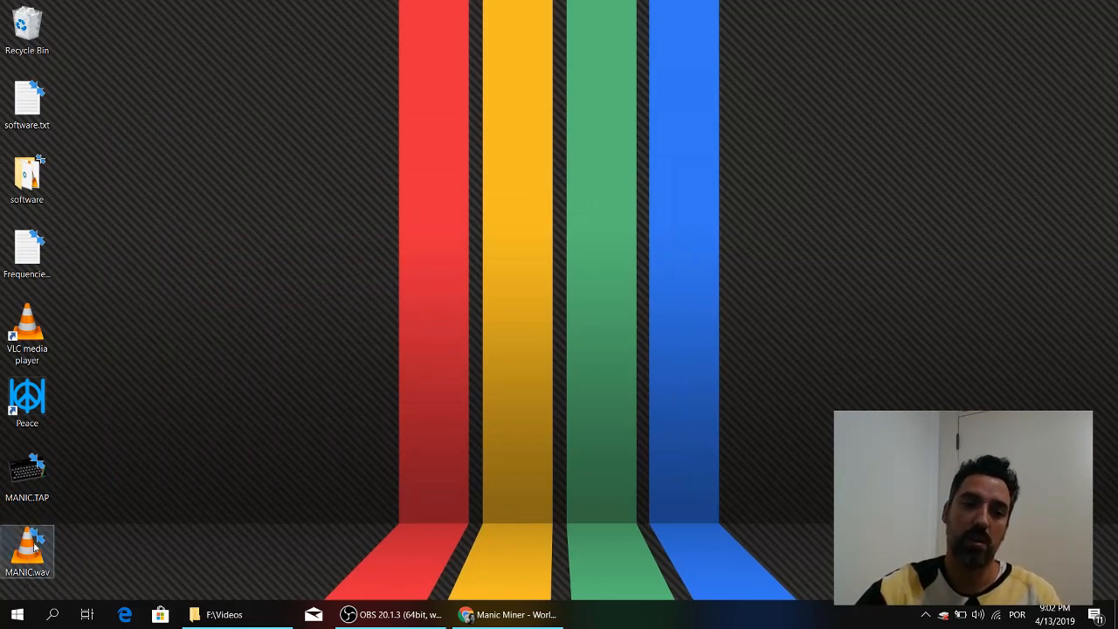
{"action": "right_click", "coordinate": [27, 550]}
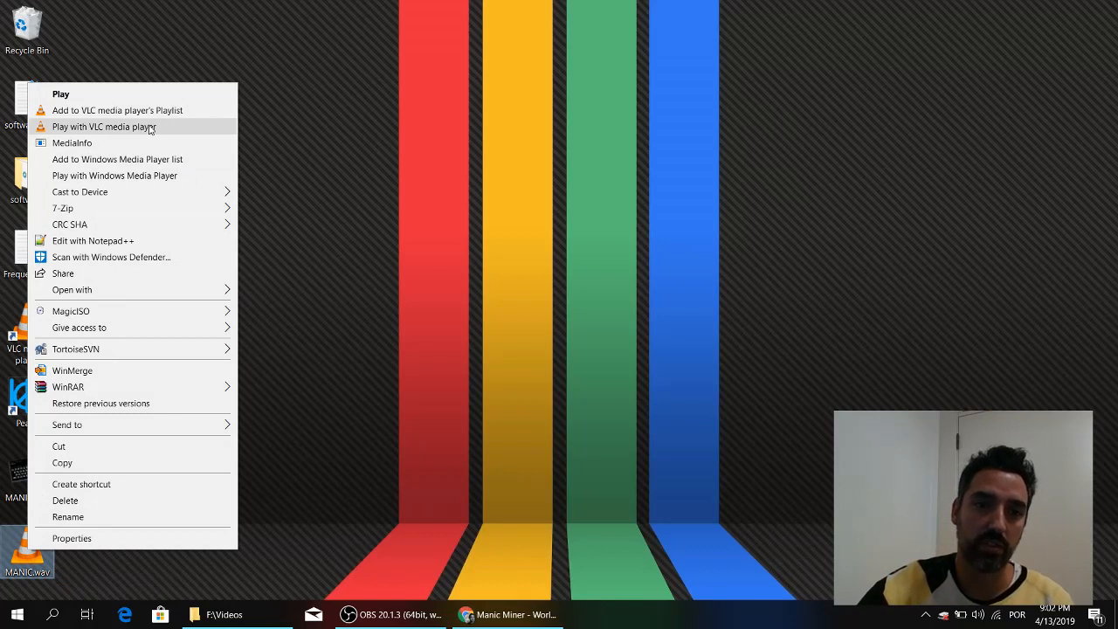
{"action": "left_click", "coordinate": [103, 126]}
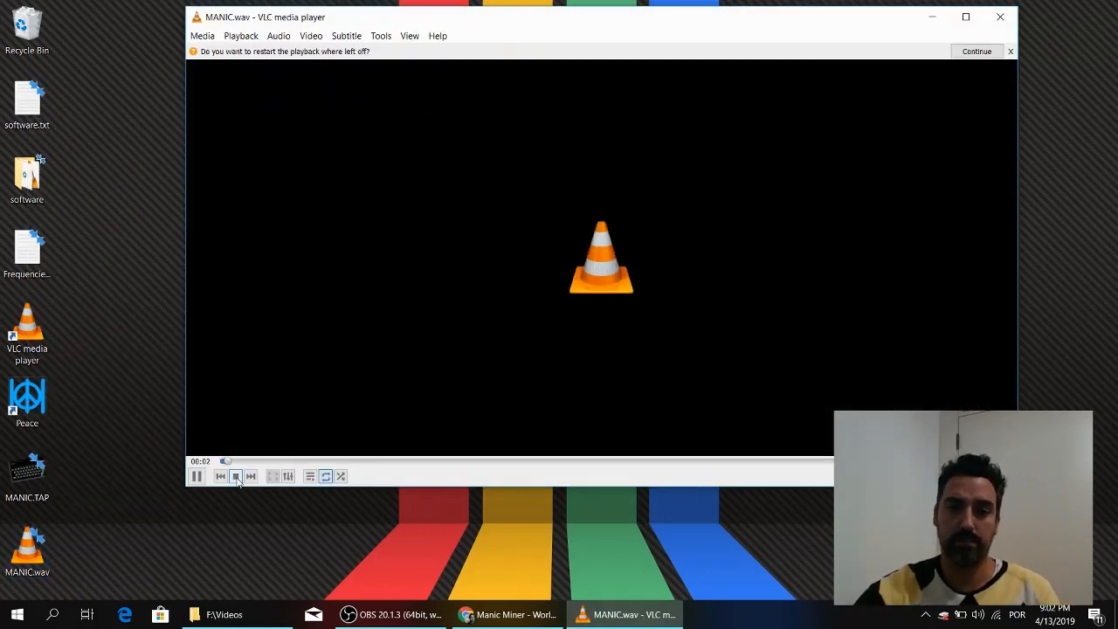
{"action": "left_click", "coordinate": [235, 476]}
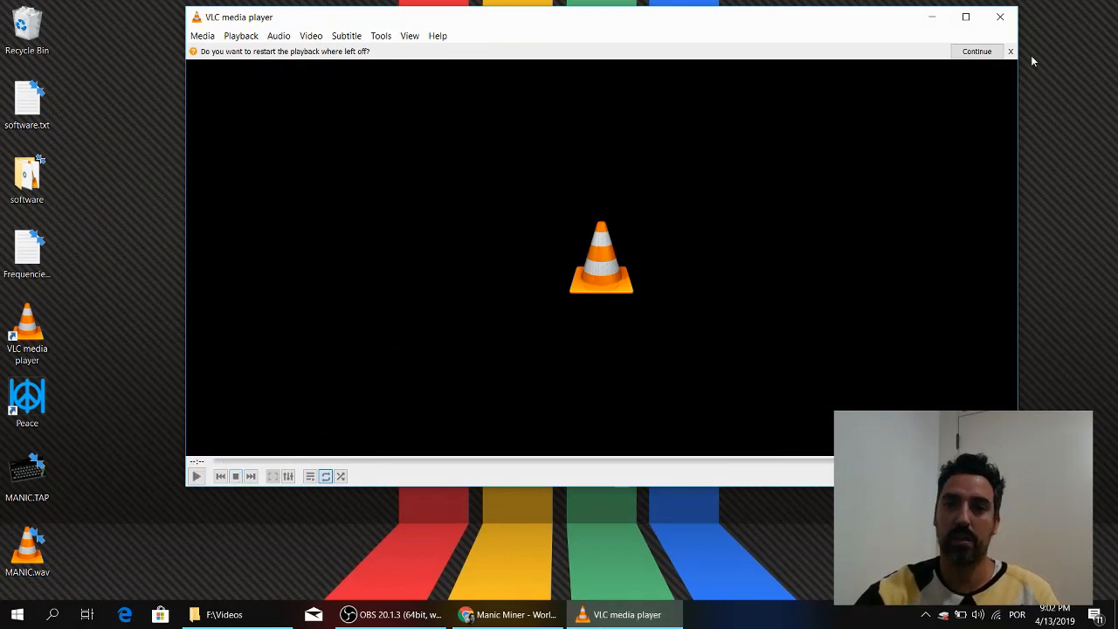
{"action": "left_click", "coordinate": [1000, 16]}
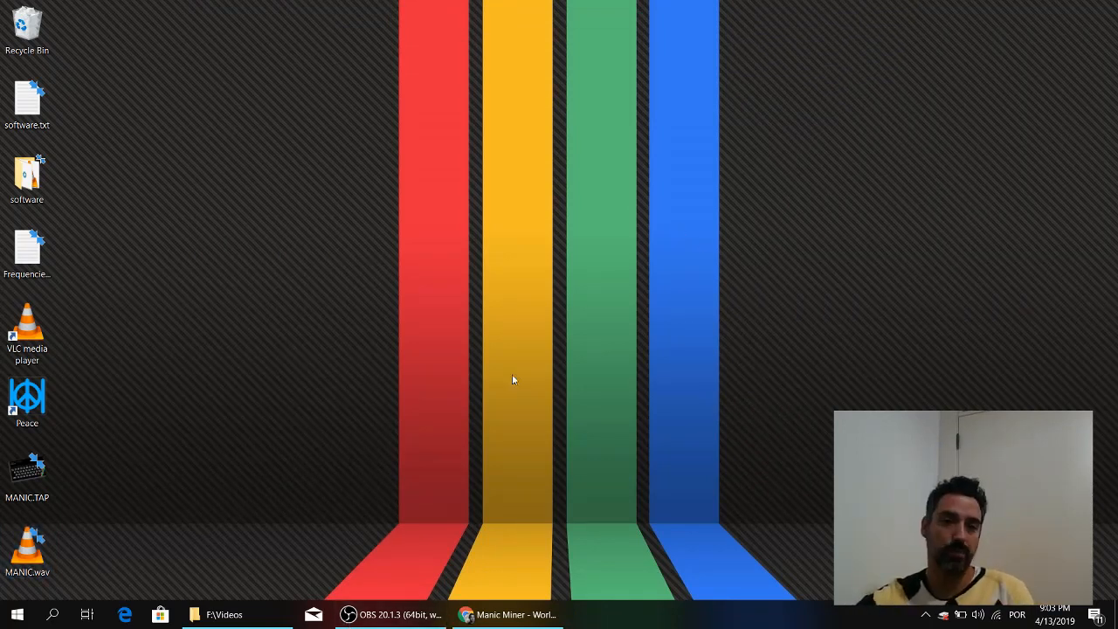
Step: Launch Peace from its desktop shortcut and choose the Full interface
{"action": "left_click", "coordinate": [27, 398]}
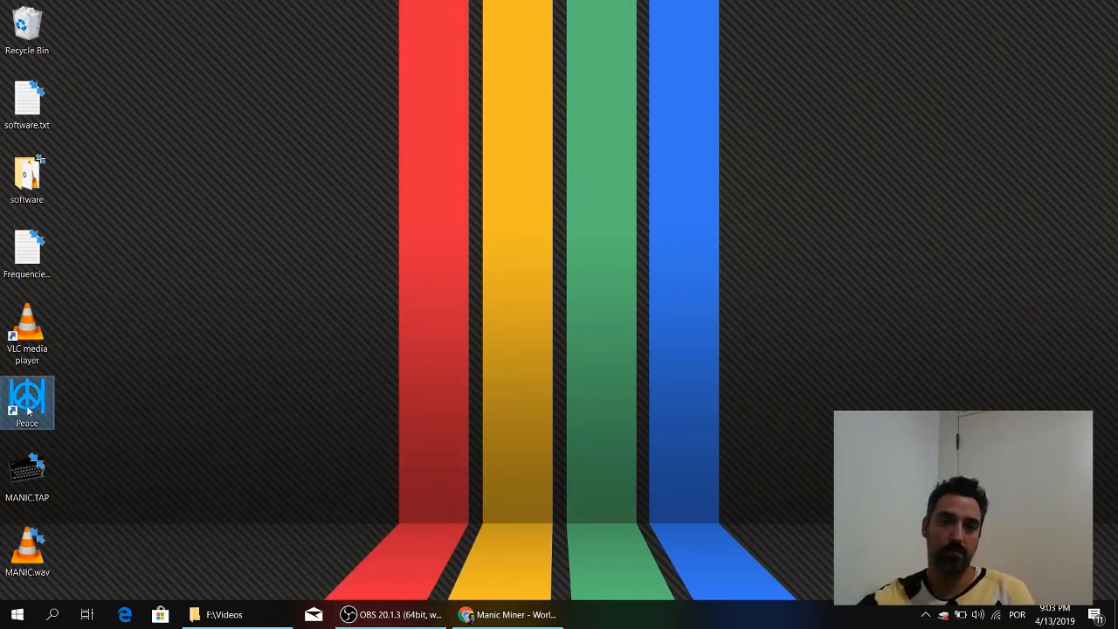
{"action": "double_click", "coordinate": [27, 402]}
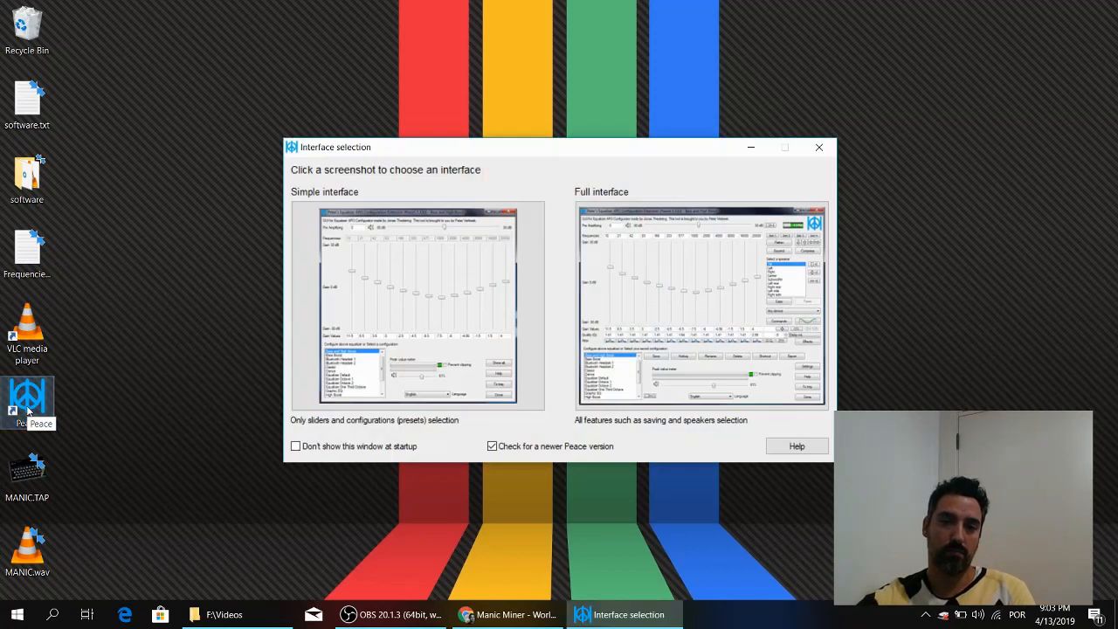
{"action": "mouse_move", "coordinate": [719, 285]}
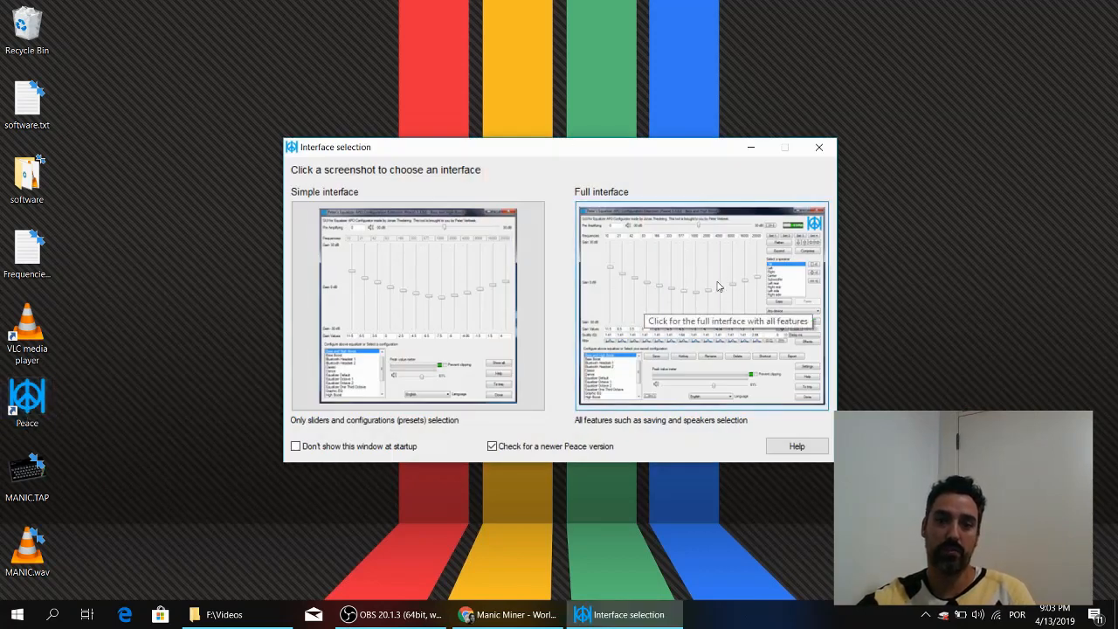
{"action": "left_click", "coordinate": [818, 147]}
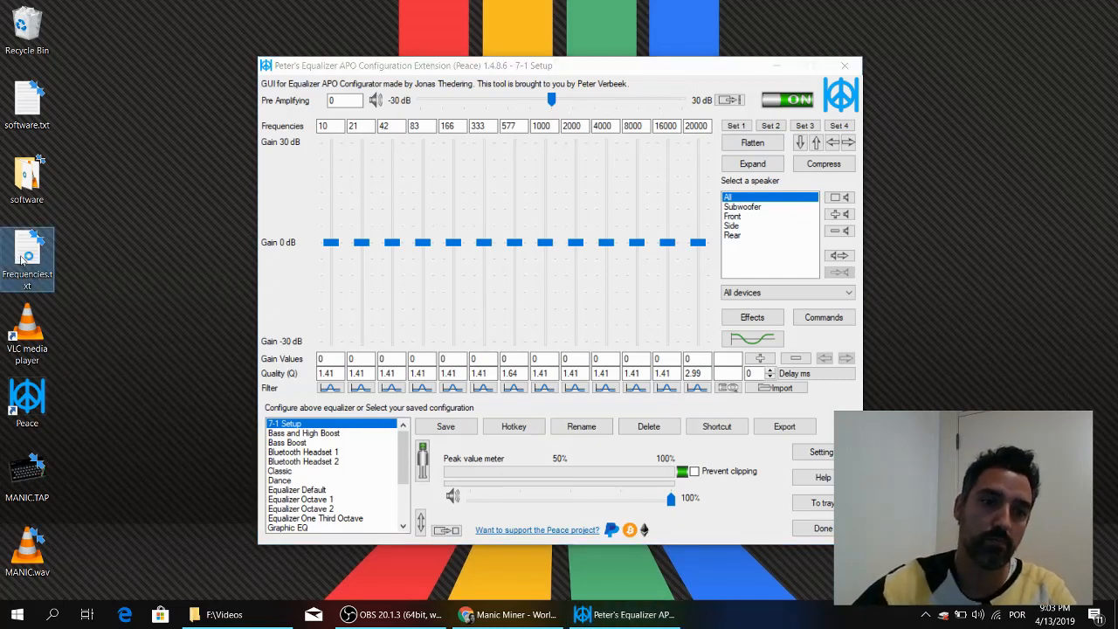
Step: Open Frequencies.txt and enter its band frequencies and gains, e.g. 1845 Hz
{"action": "double_click", "coordinate": [26, 253]}
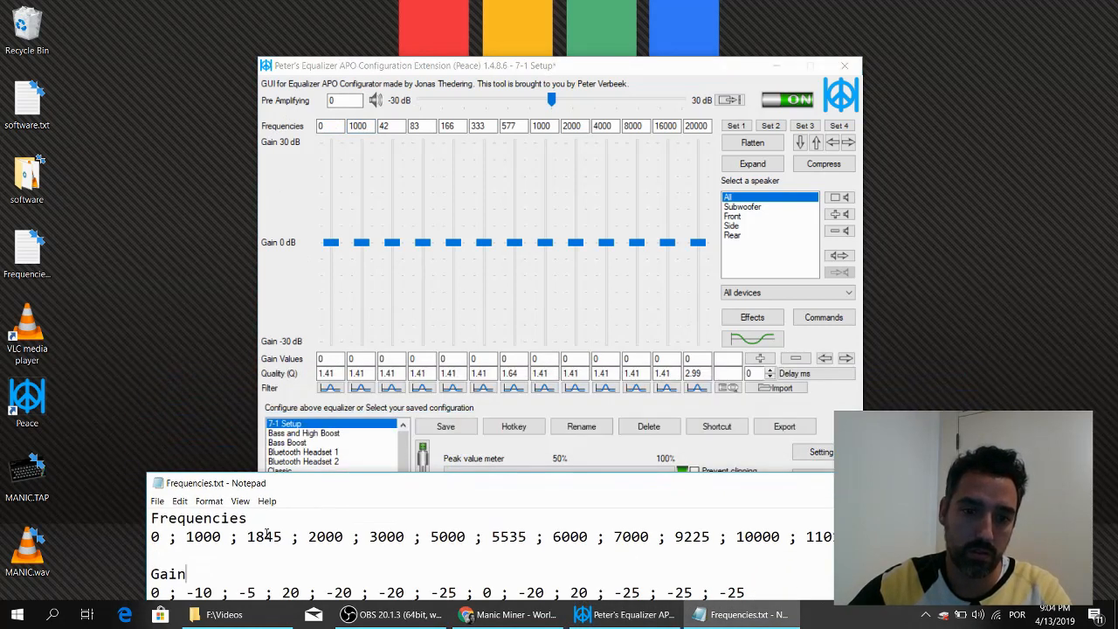
{"action": "type", "text": "1845"}
{"action": "left_click", "coordinate": [607, 358]}
{"action": "type", "text": "20"}
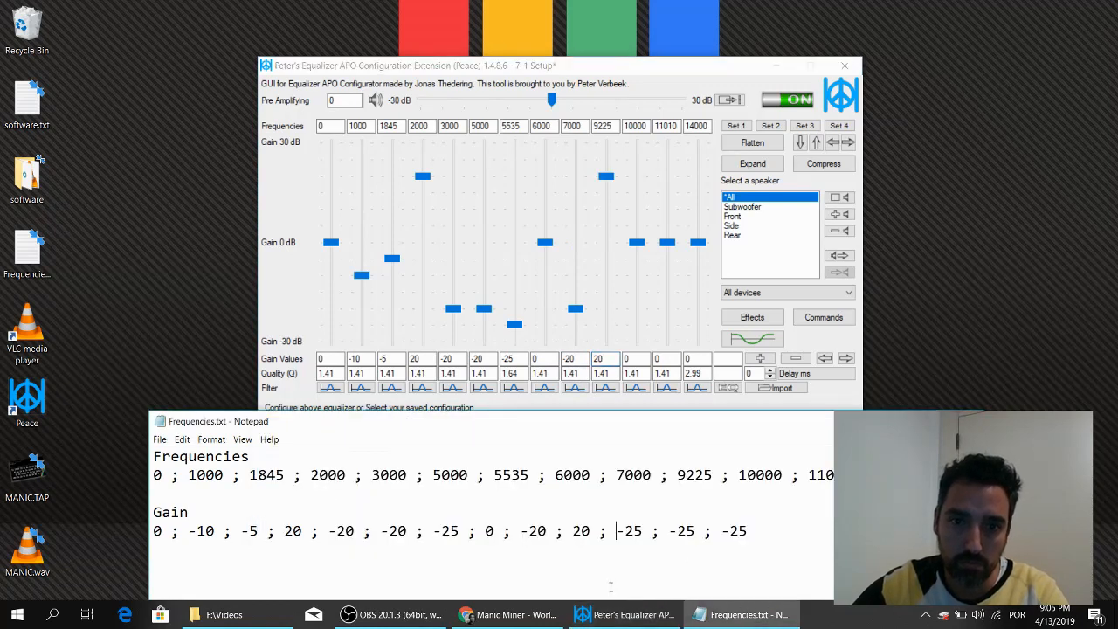
Step: Set the final three band gains to -25 and pre-amplification to 30 dB
{"action": "double_click", "coordinate": [629, 531]}
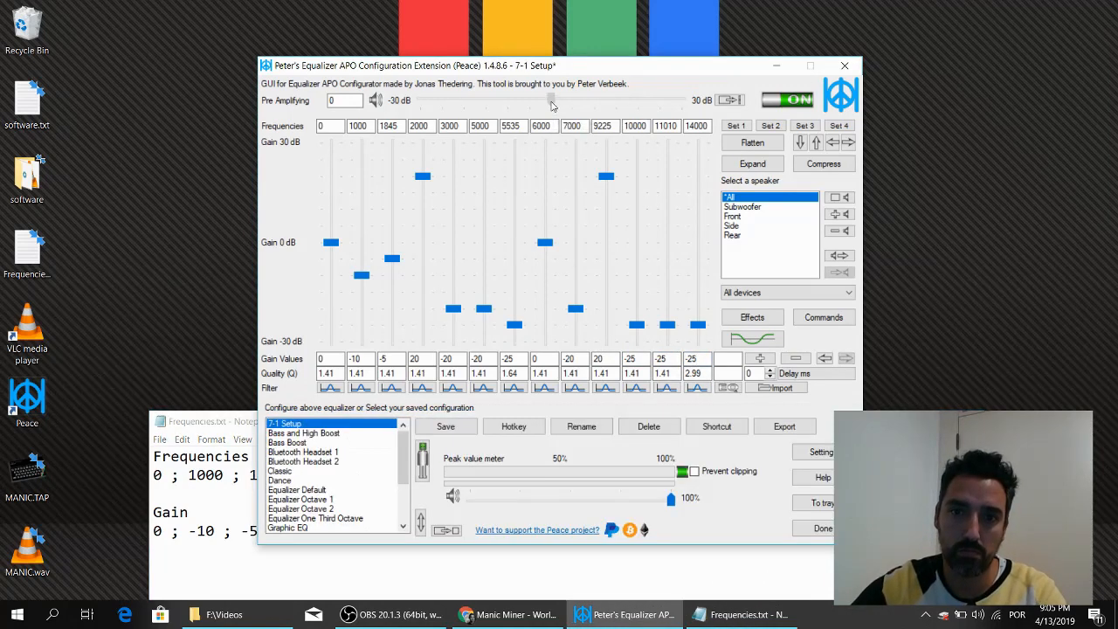
{"action": "left_click_drag", "start_coordinate": [552, 100], "coordinate": [681, 100]}
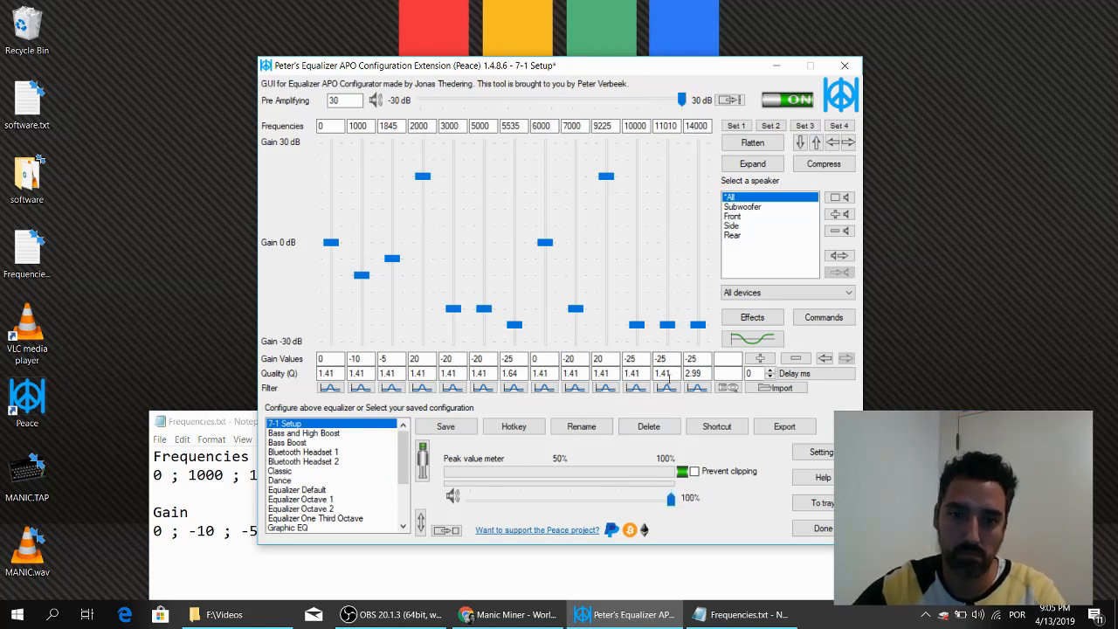
Step: Save the equalizer as 'Spectrum', confirming the overwrite of the existing configuration
{"action": "left_click", "coordinate": [446, 426]}
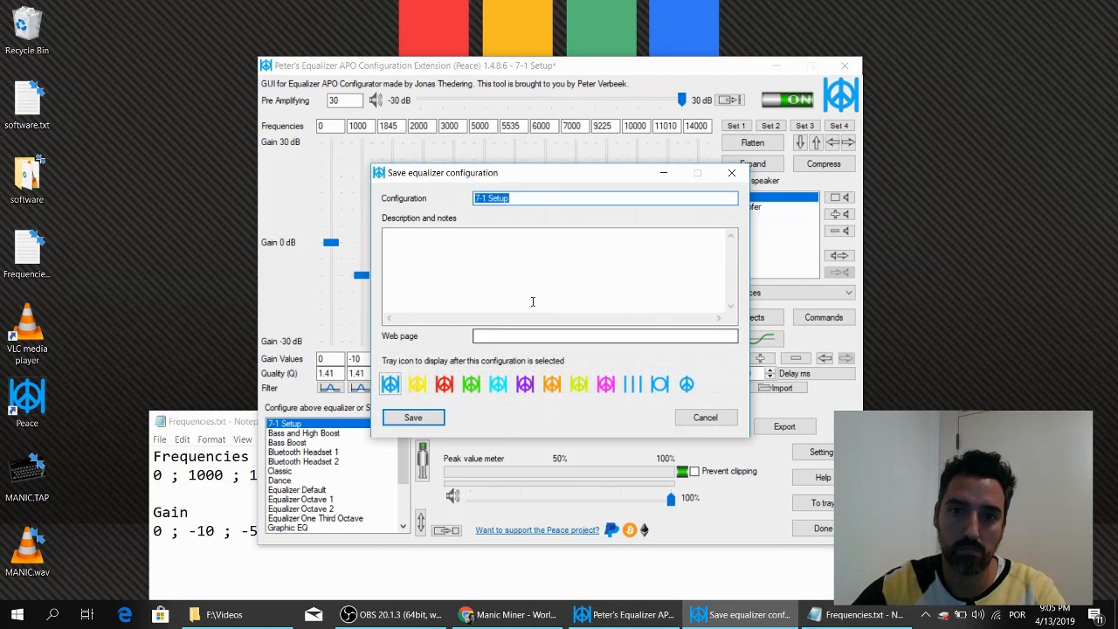
{"action": "type", "text": "Spectrum"}
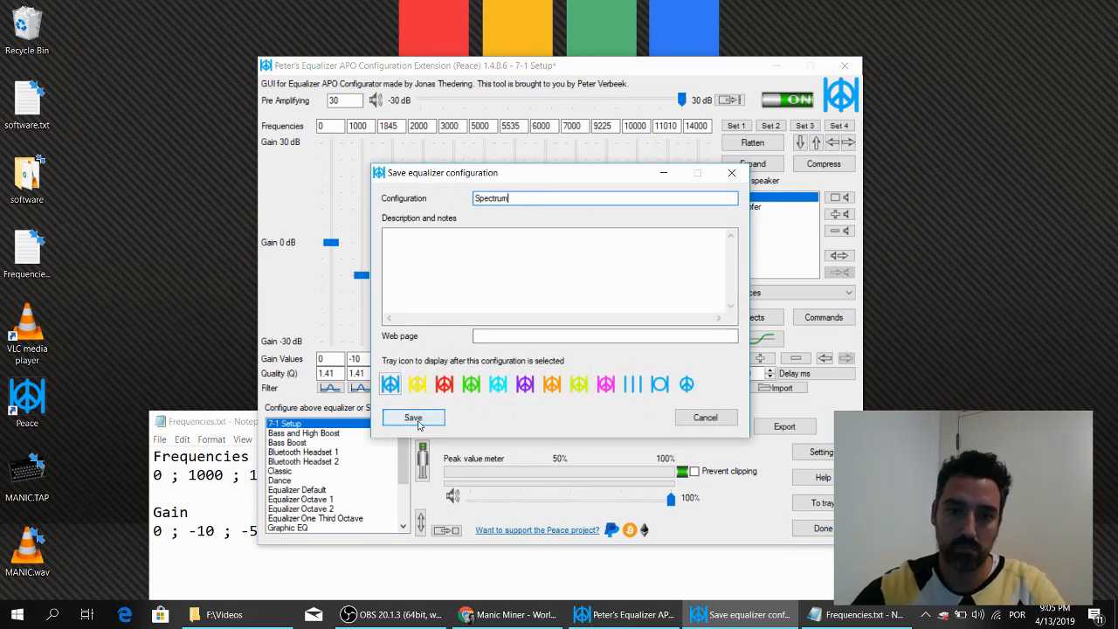
{"action": "left_click", "coordinate": [412, 417]}
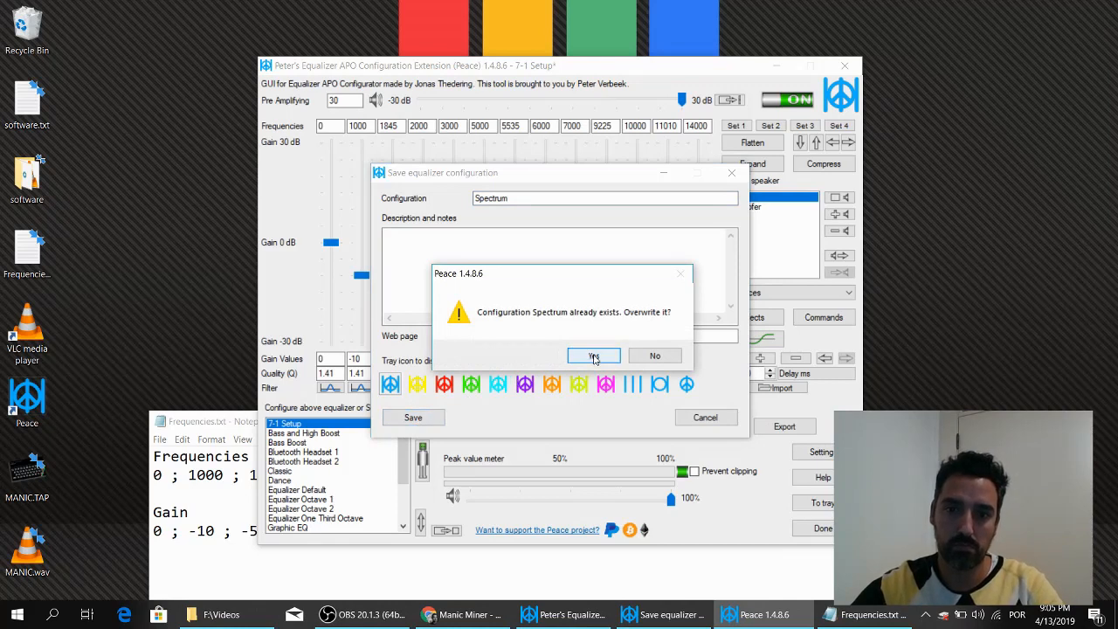
{"action": "left_click", "coordinate": [594, 356]}
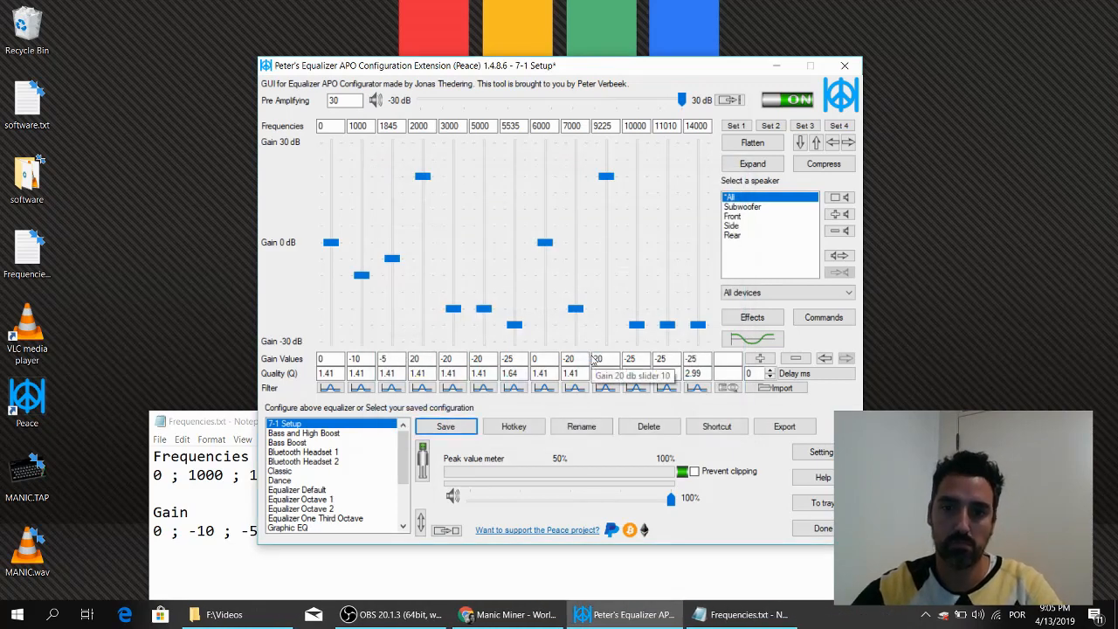